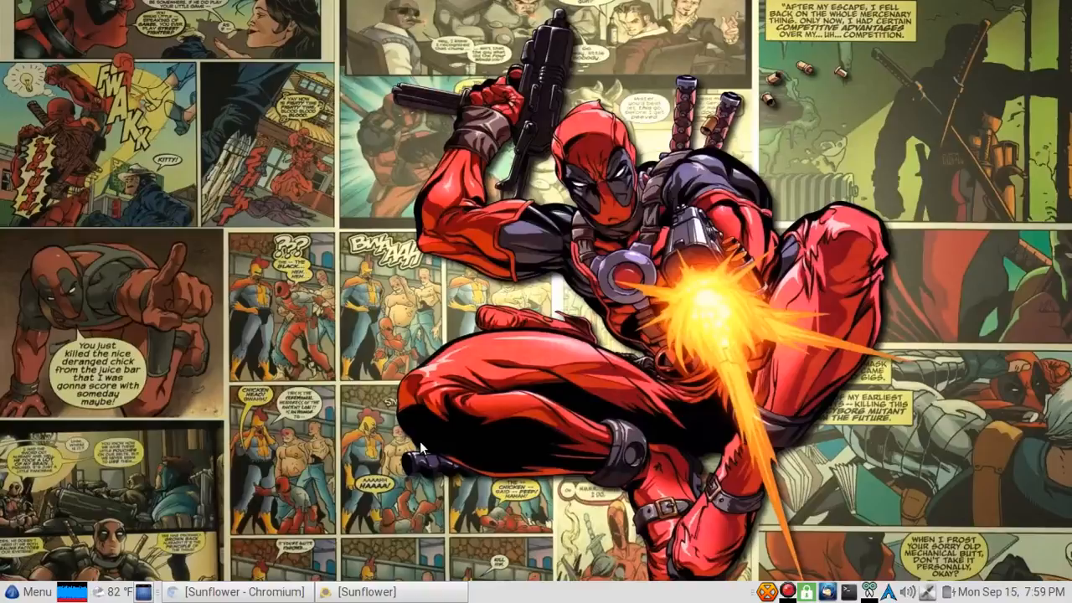
Restore the Sunflower file manager window from the taskbar
click(363, 590)
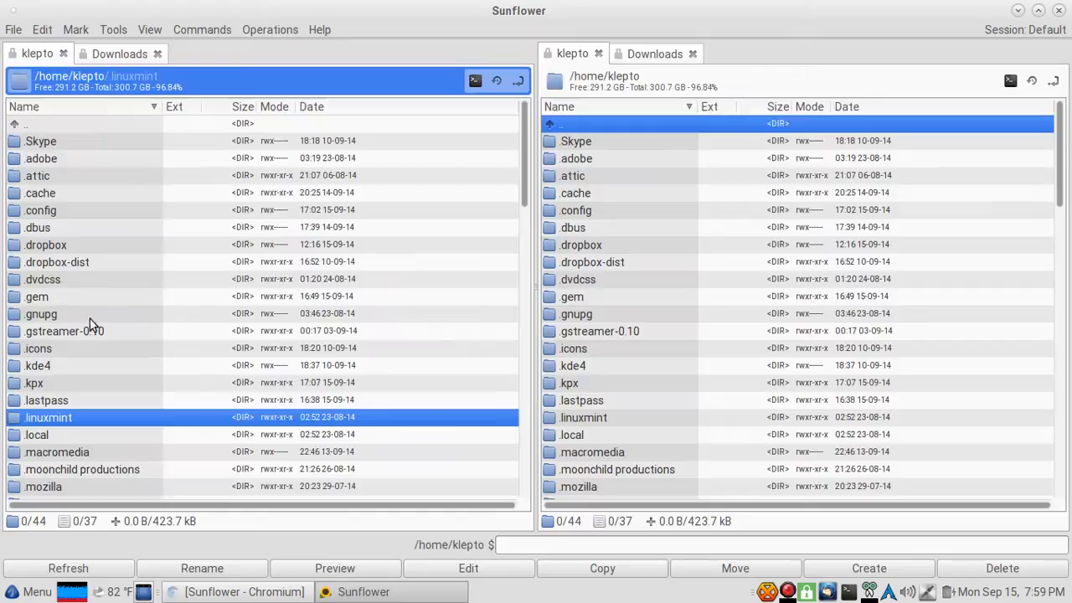
Switch to Chromium showing the sunflower-fm.org project page
click(241, 591)
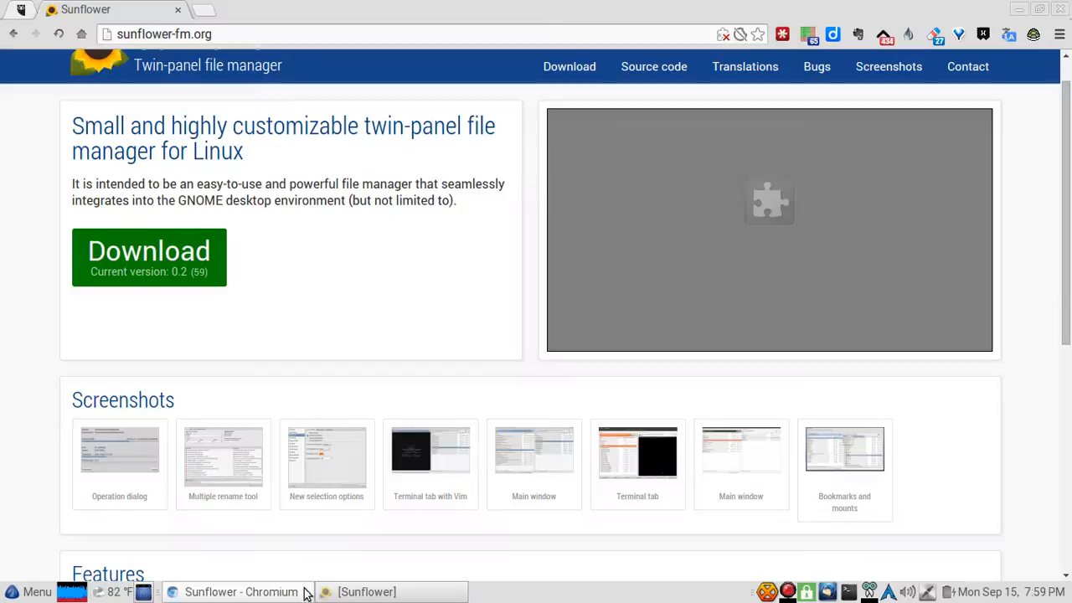
mouse_move(354, 92)
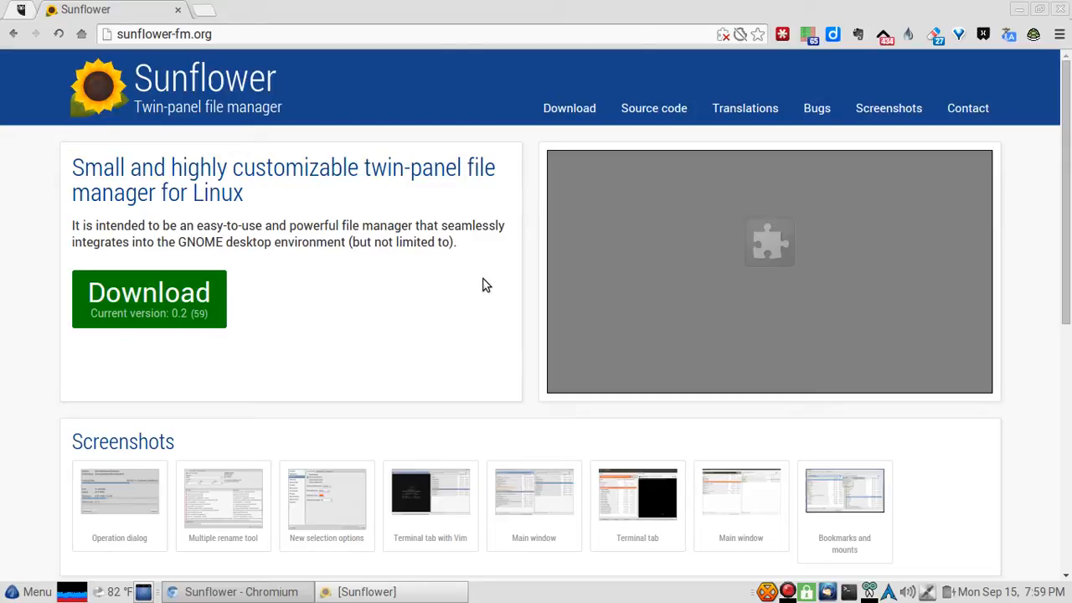
mouse_move(502, 255)
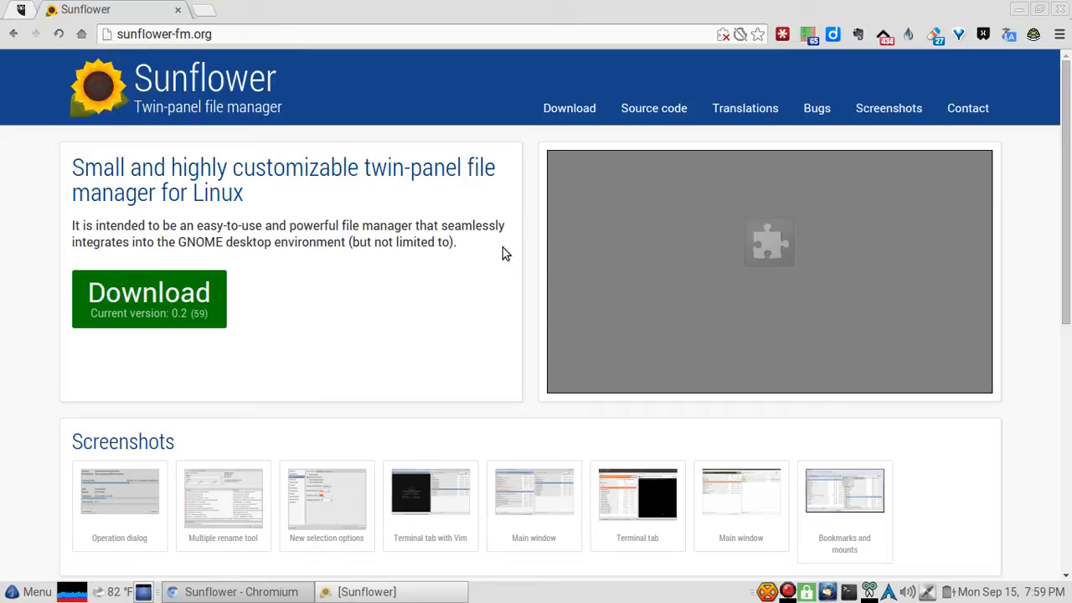
Scroll down the Sunflower website page before returning to the file manager
scroll(down, 3)
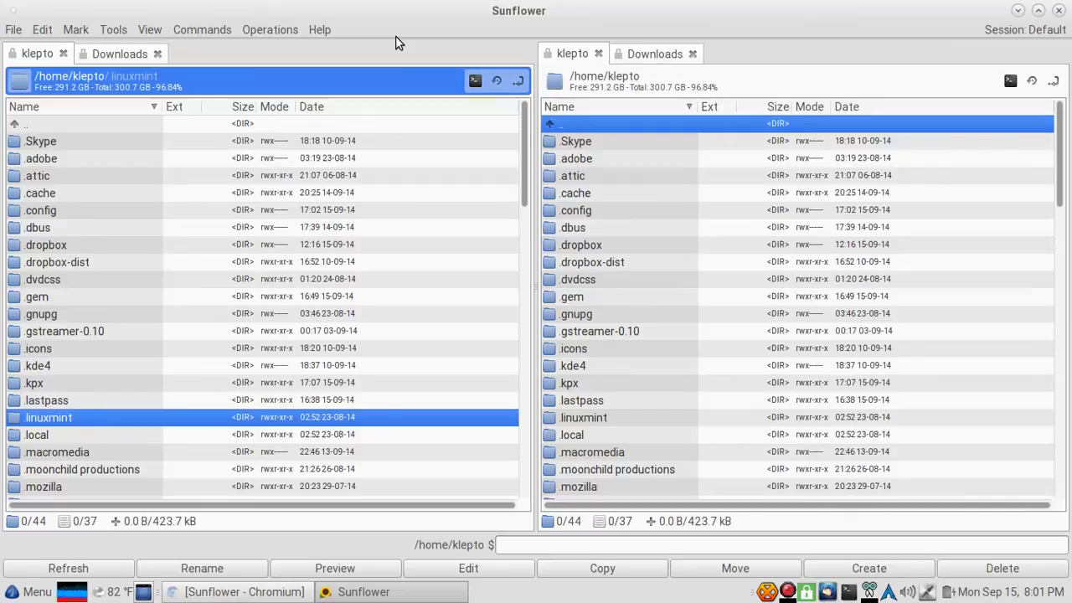
mouse_move(76, 30)
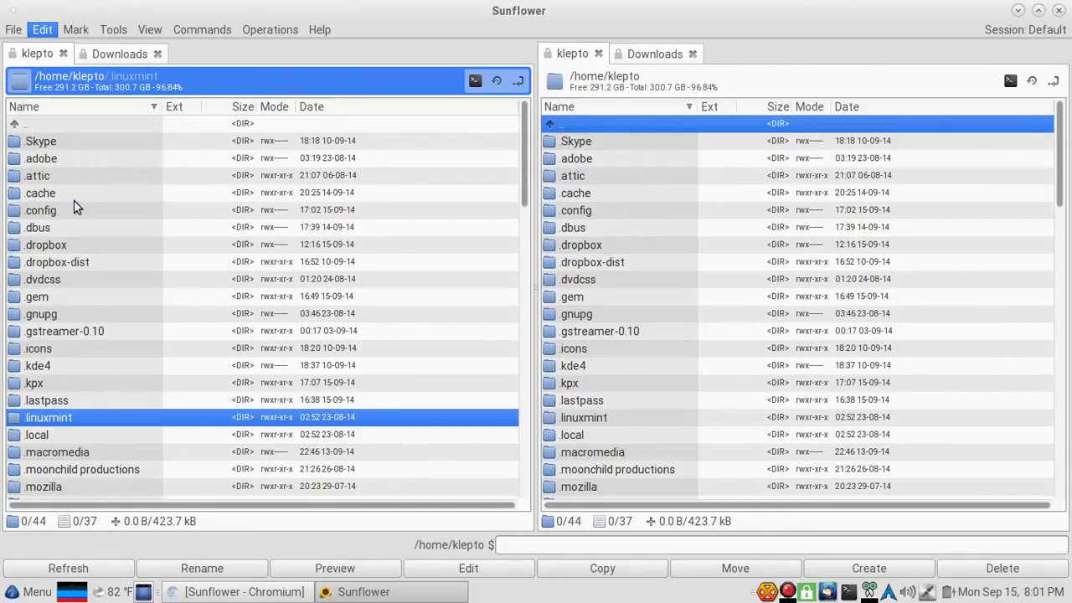
View the Display preferences' Tabs and Other pages, then the Operation settings page
click(40, 30)
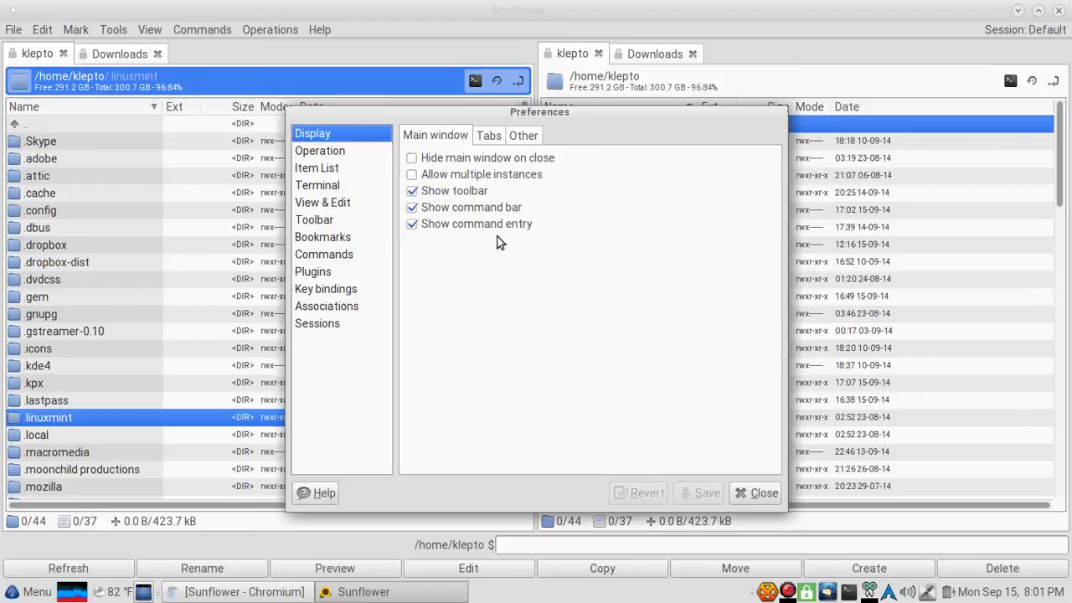
mouse_move(489, 149)
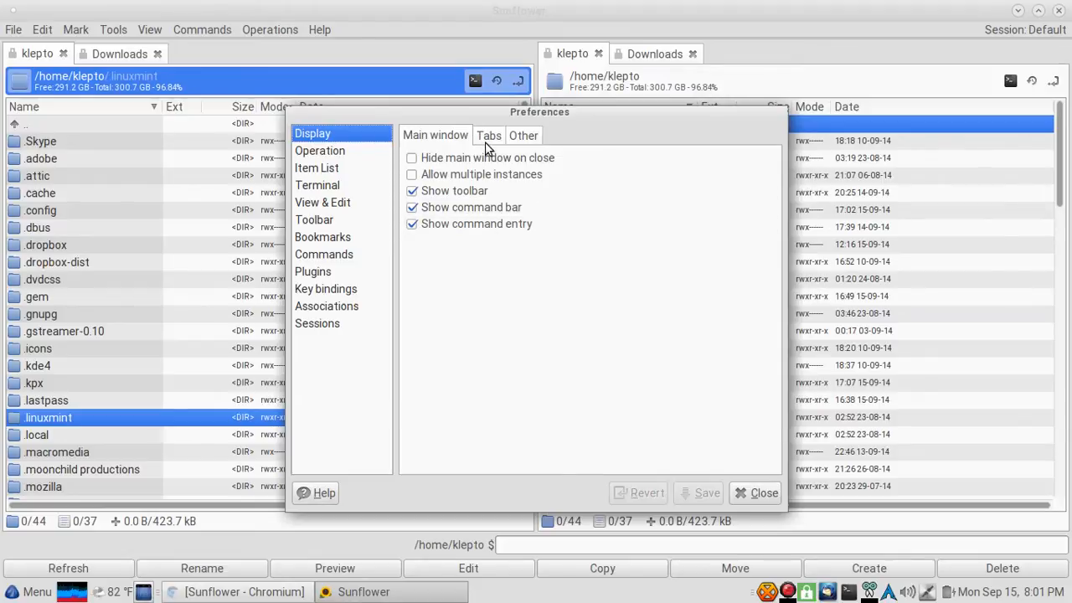
click(489, 134)
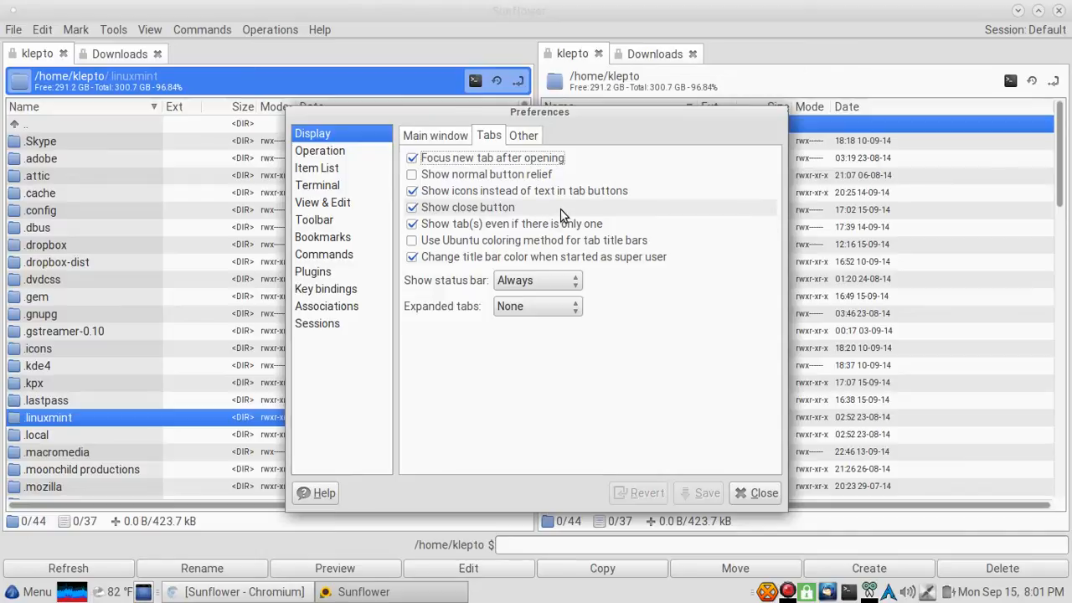
mouse_move(525, 137)
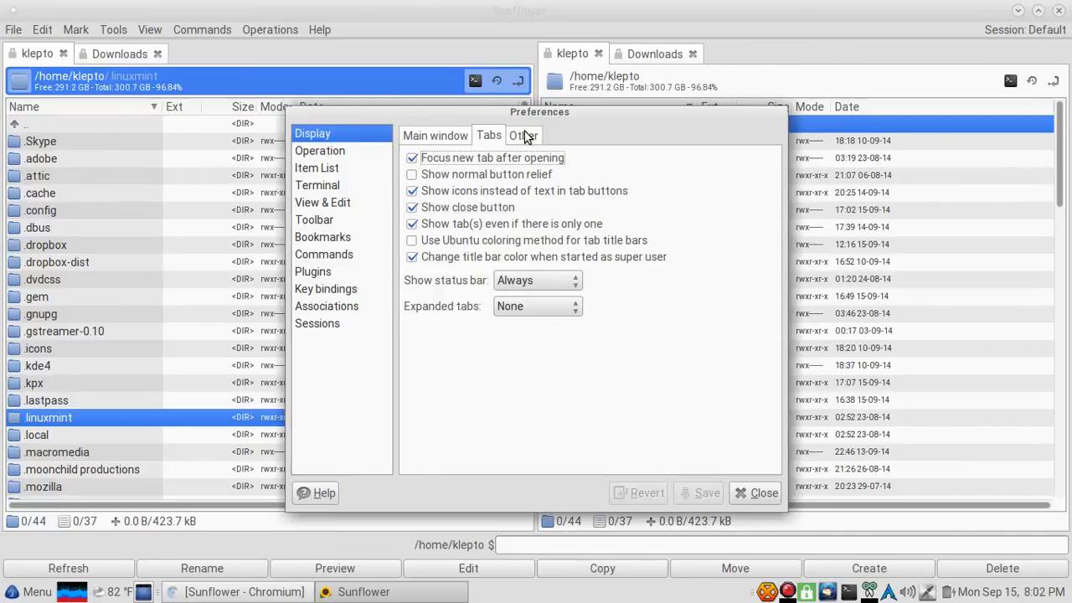
click(522, 134)
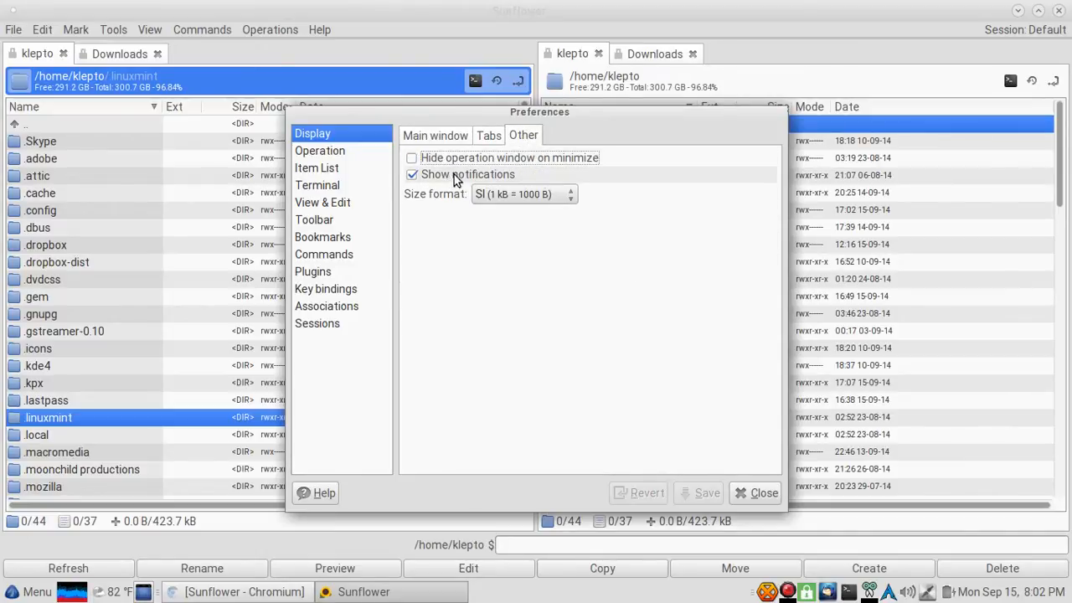
click(320, 151)
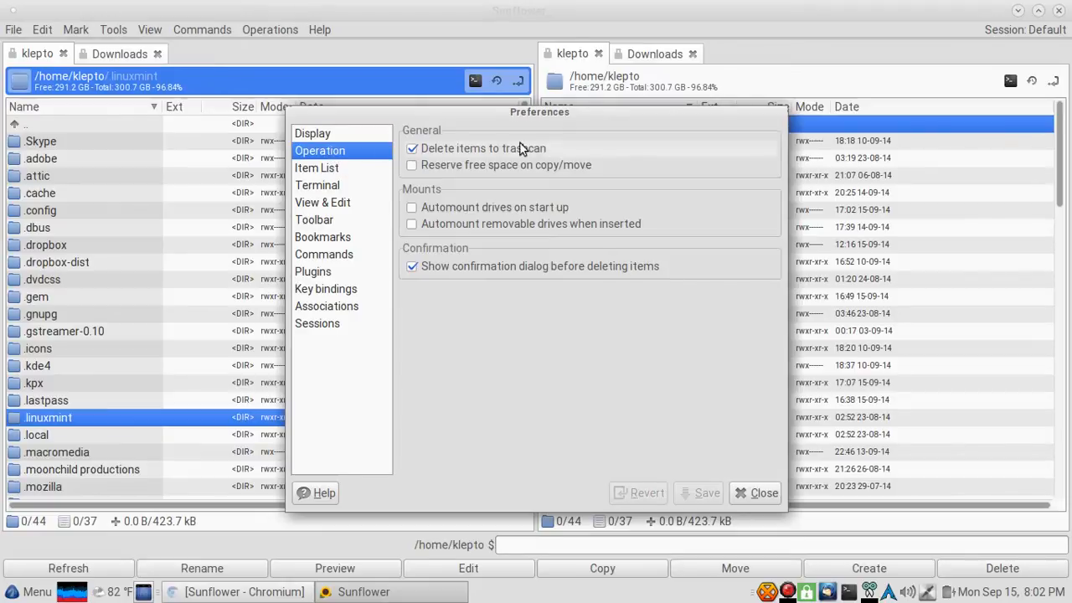
mouse_move(630, 194)
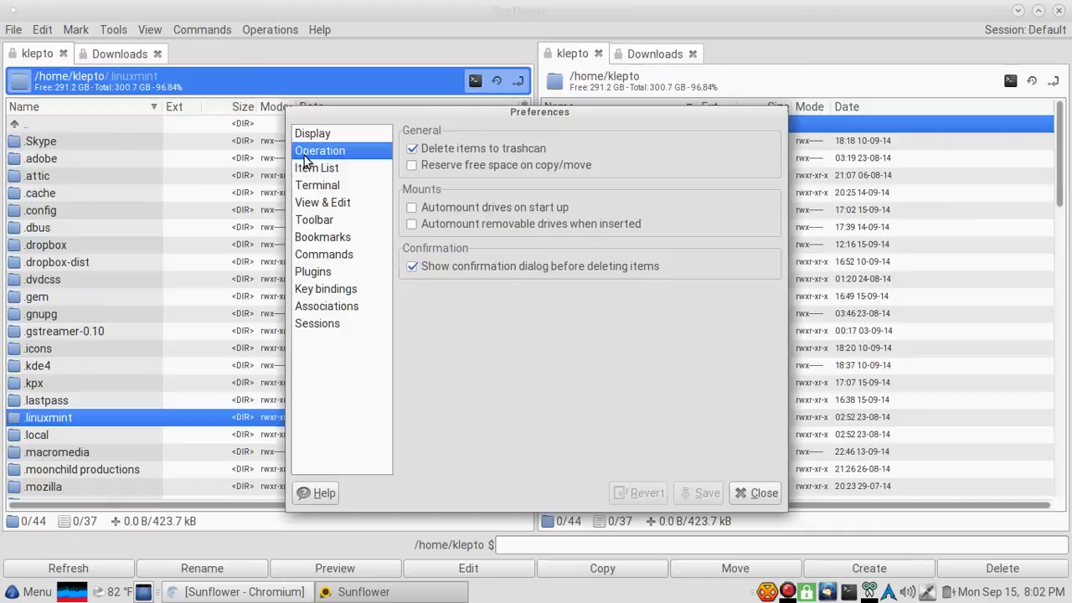
Review Item List look, operation, directories and columns pages with Textual access mode, then Terminal settings
click(317, 168)
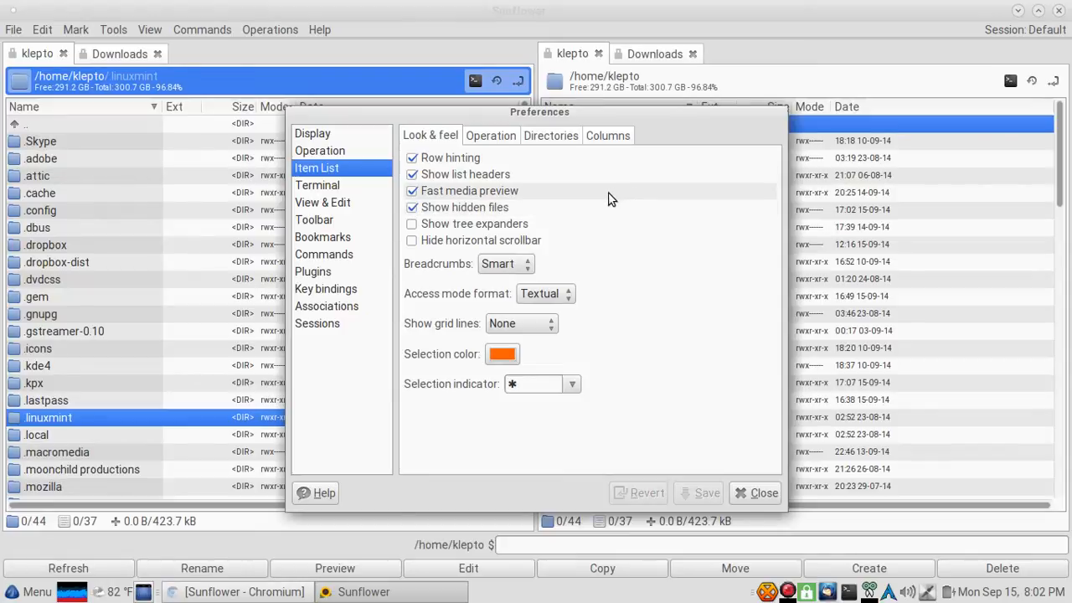
mouse_move(435, 191)
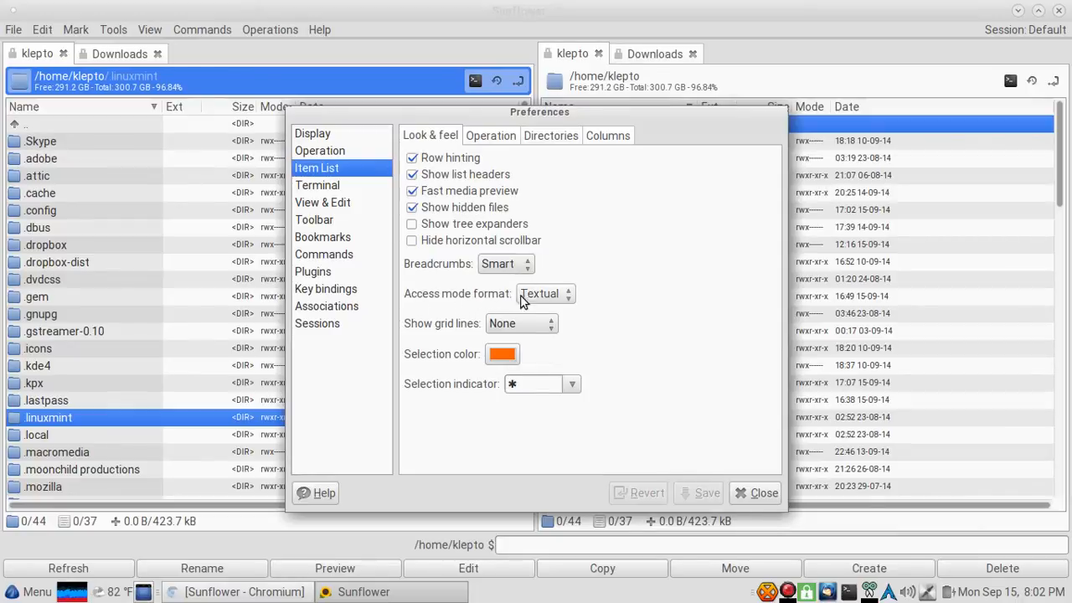
click(546, 293)
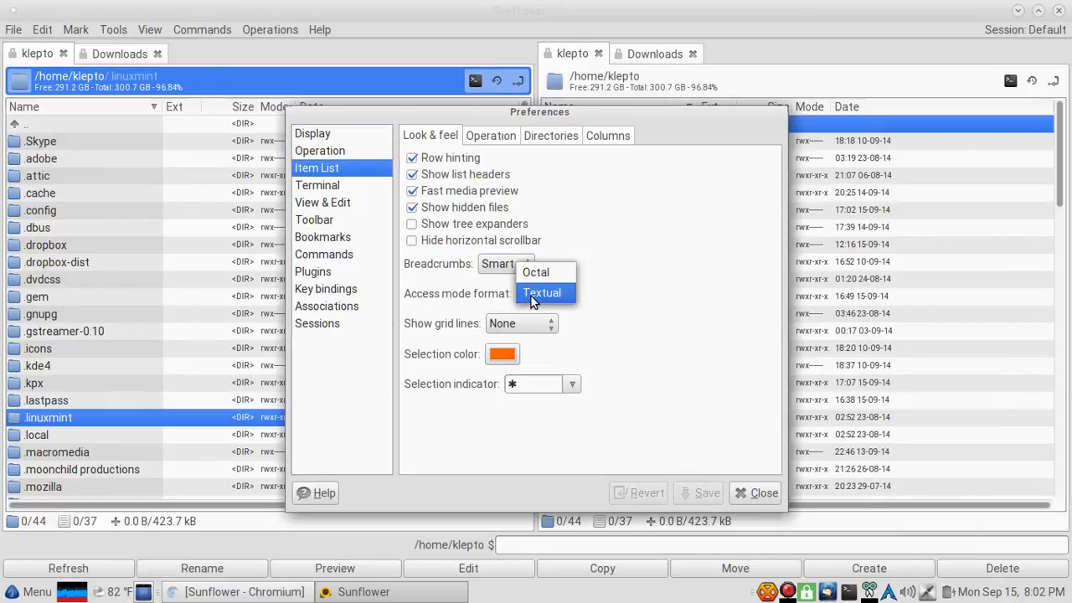
click(543, 291)
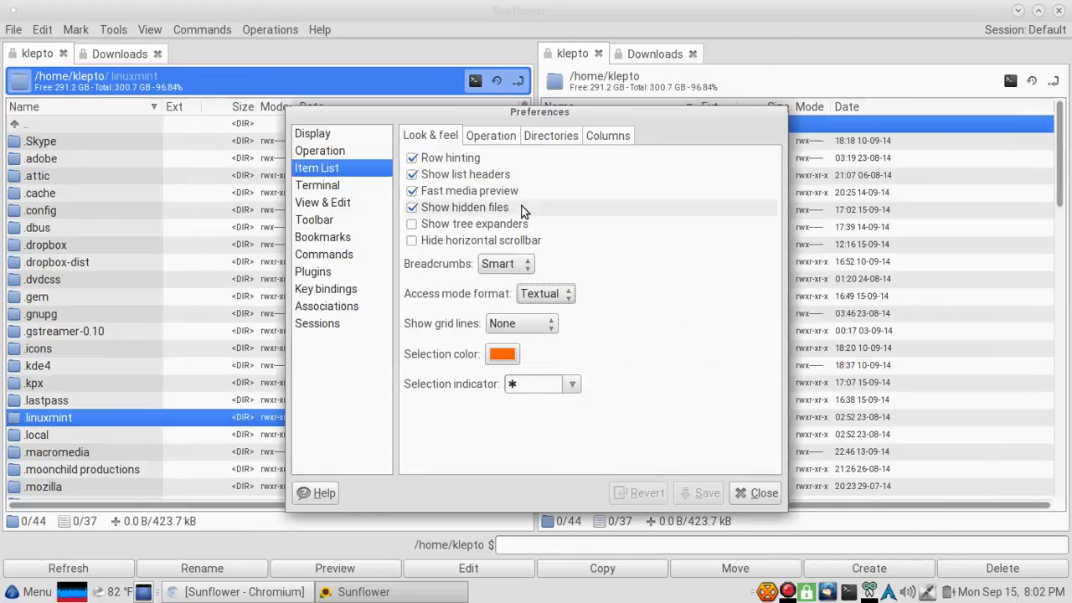
click(491, 134)
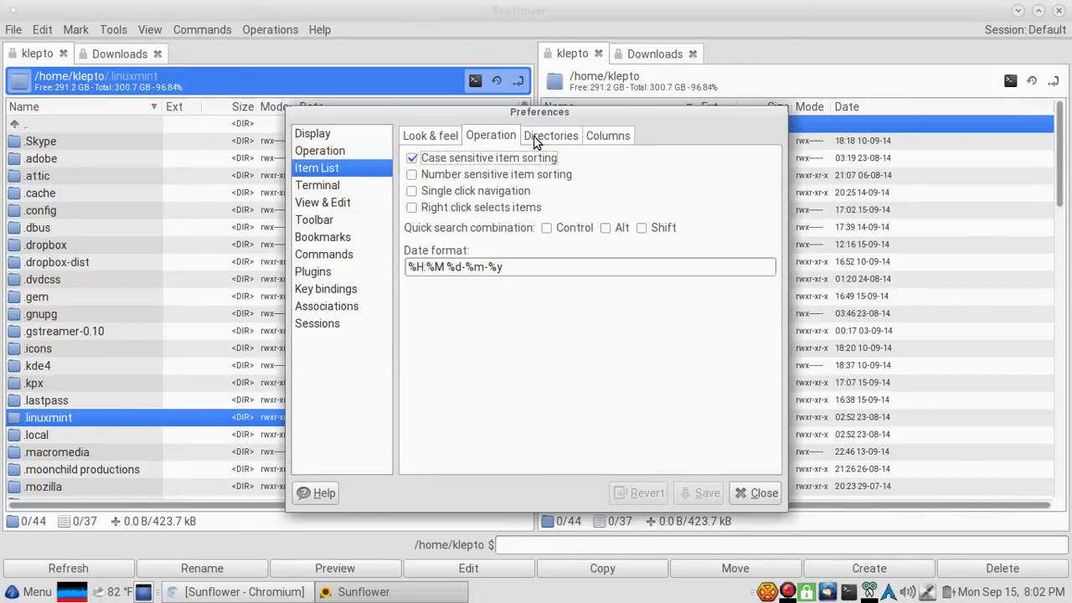
click(550, 134)
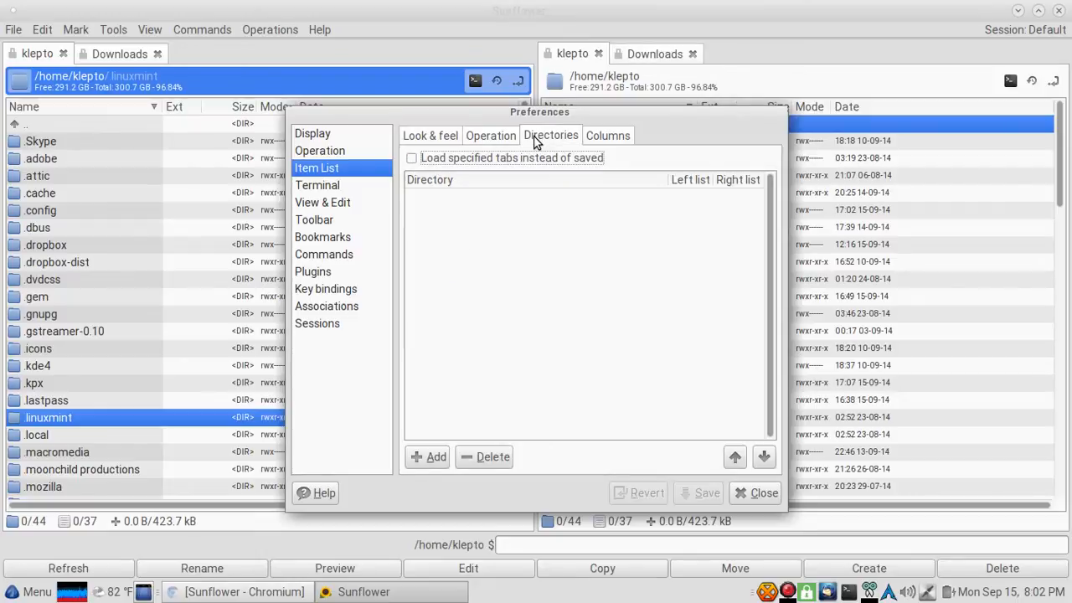
click(607, 134)
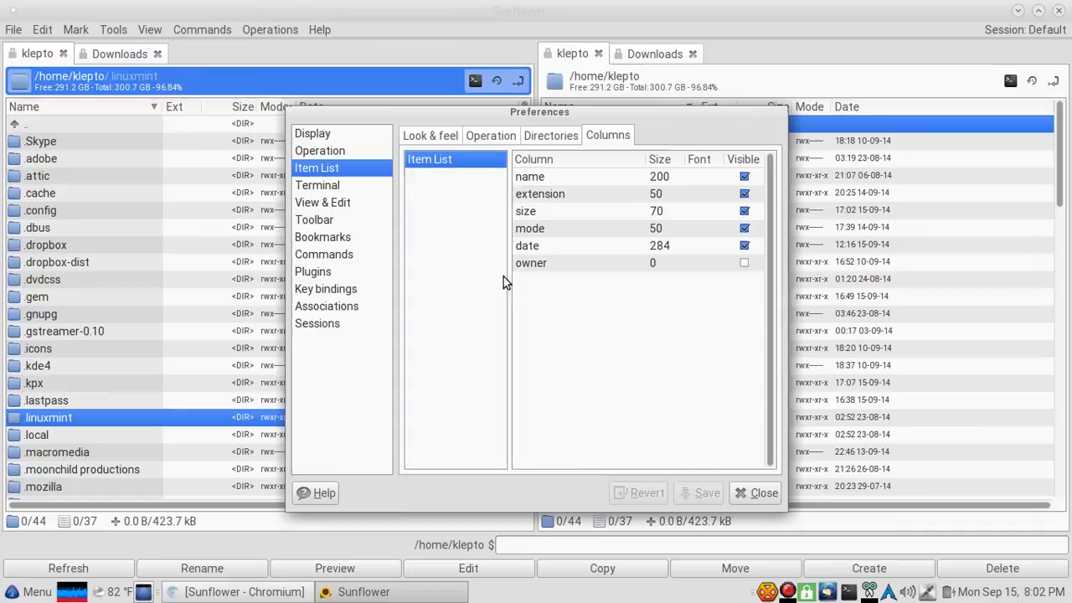
click(316, 184)
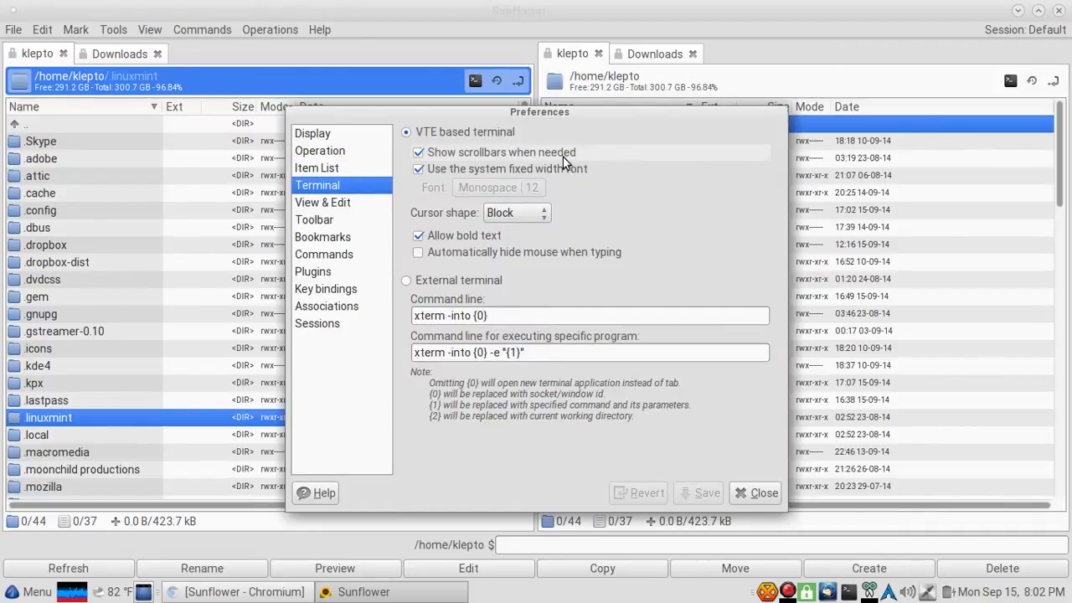
Browse the View & Edit, Toolbar, Bookmarks, Commands, Plugins and Key bindings preference pages
click(322, 201)
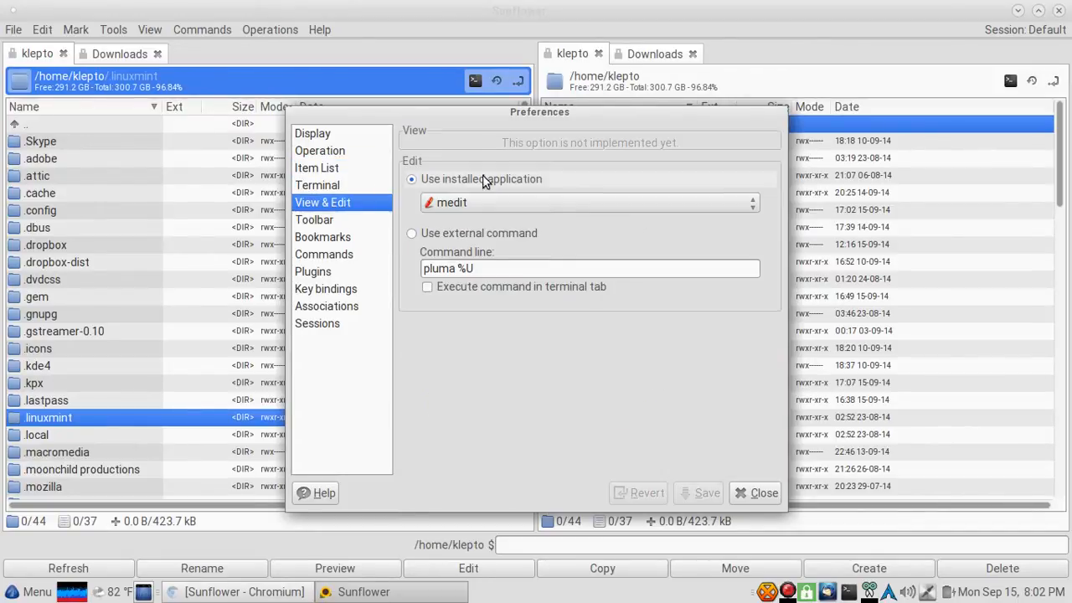
mouse_move(532, 182)
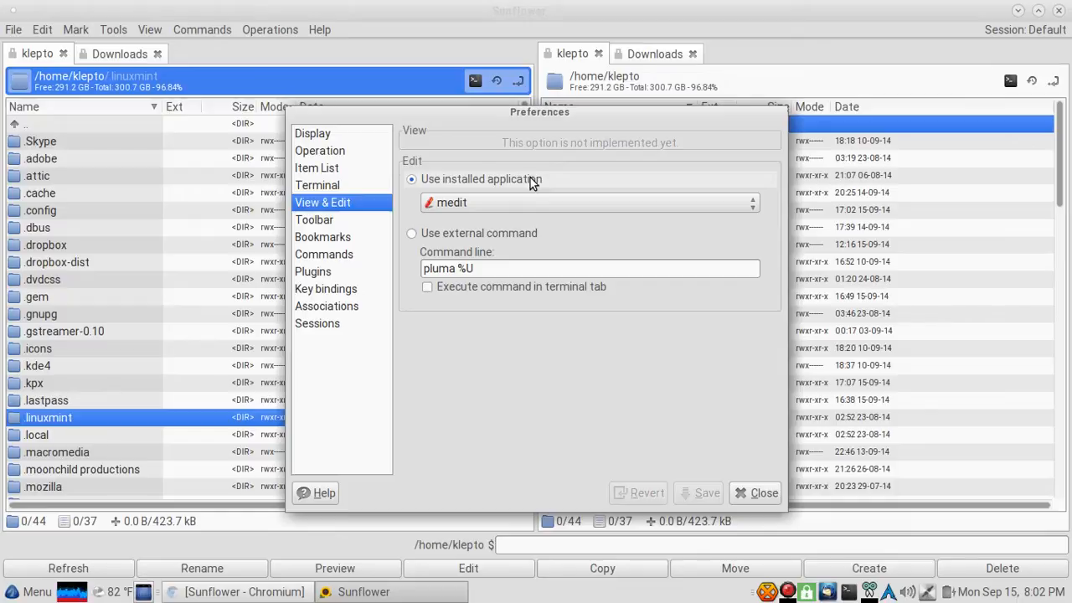
click(315, 219)
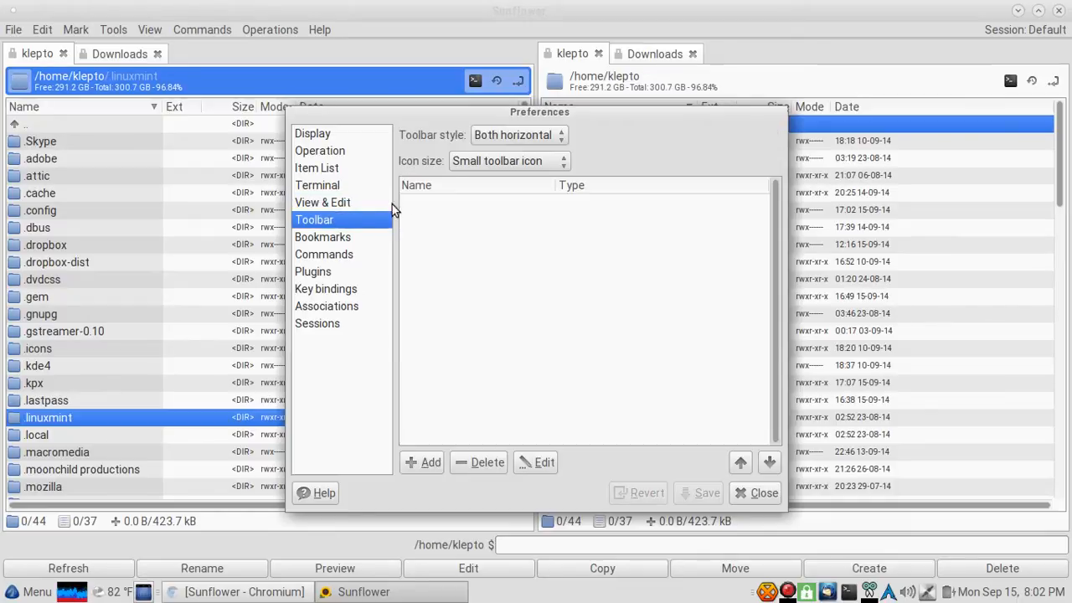
click(321, 238)
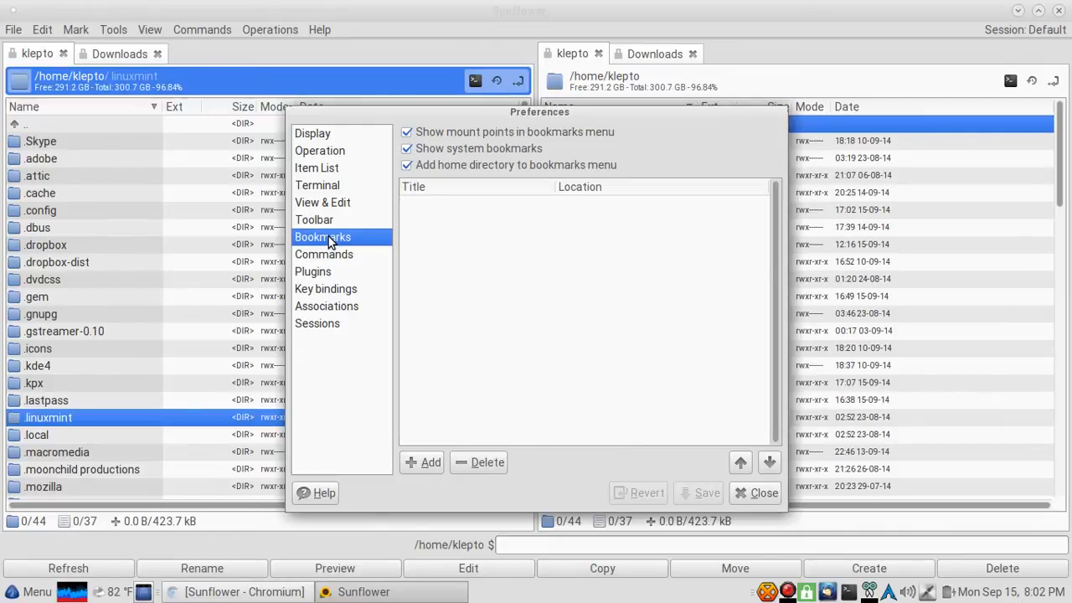
click(325, 254)
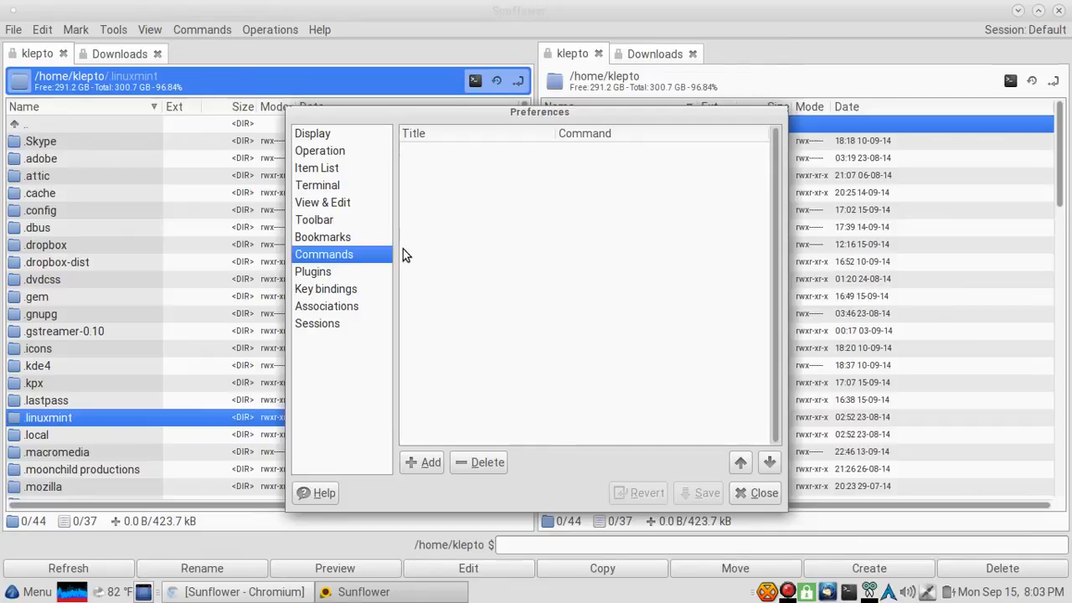
click(312, 271)
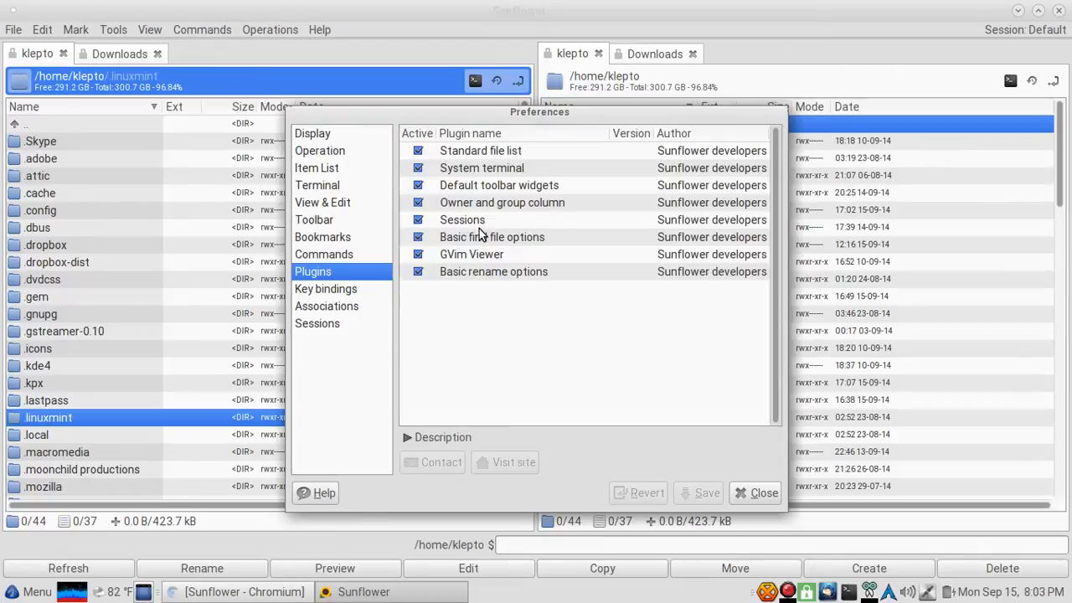
mouse_move(462, 265)
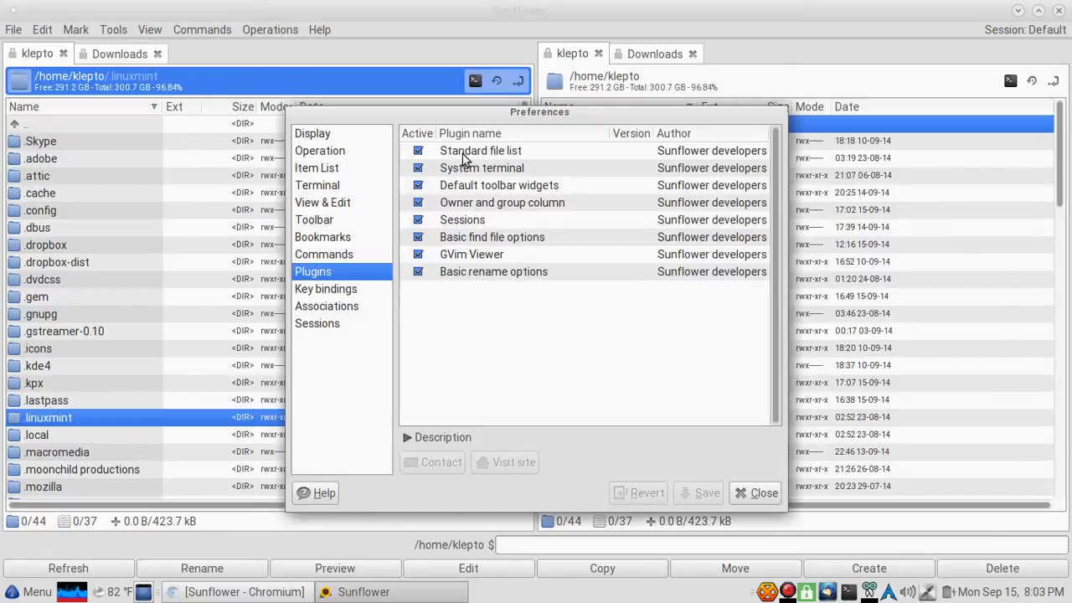
click(325, 288)
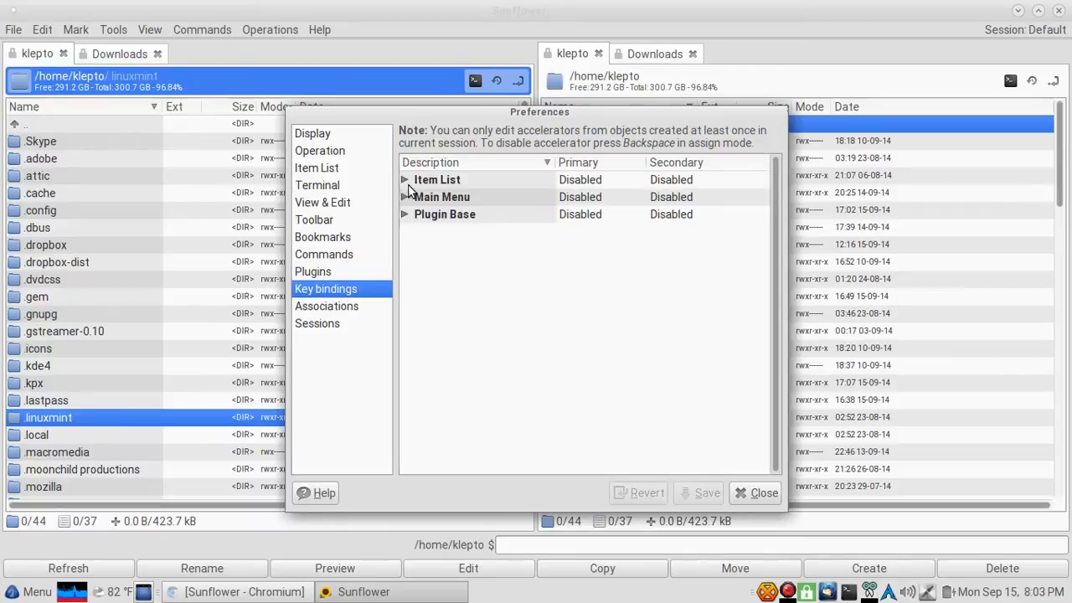
Expand and scroll the Item List and Main Menu keyboard shortcut lists
click(405, 180)
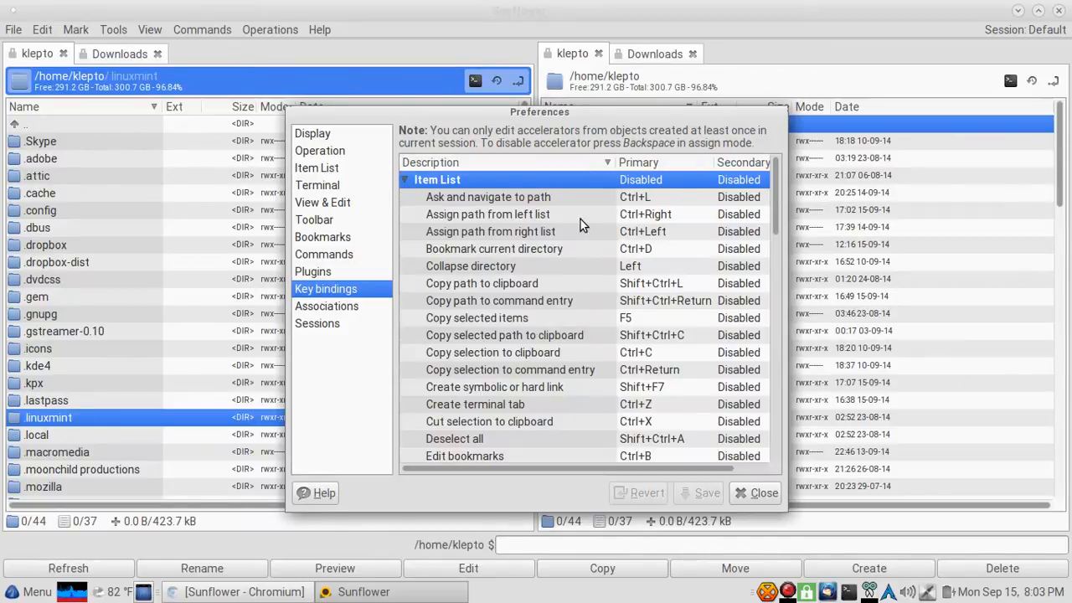
scroll(down, 3)
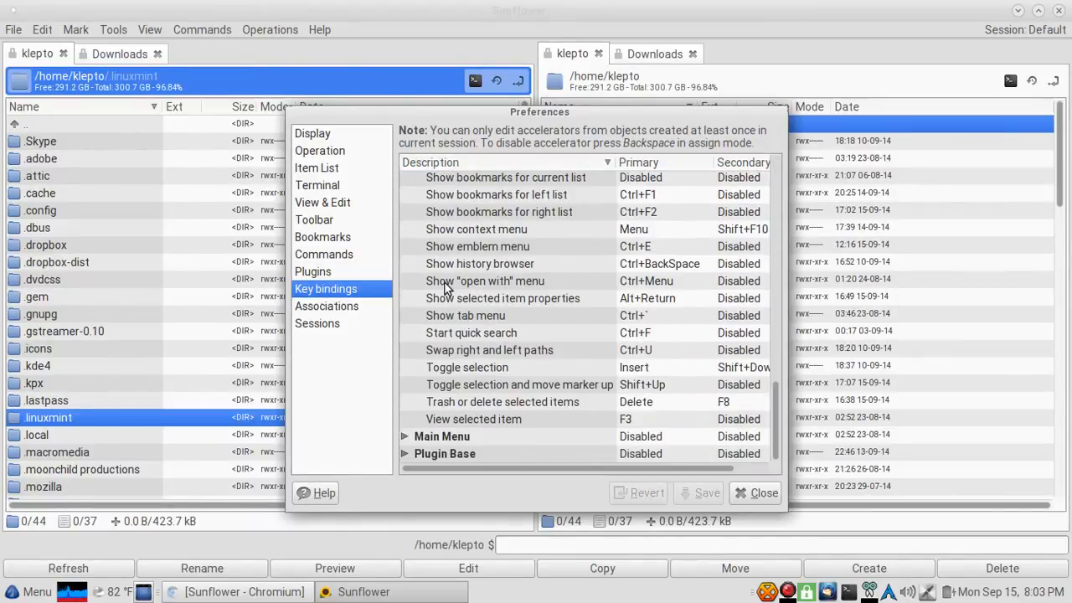
click(406, 435)
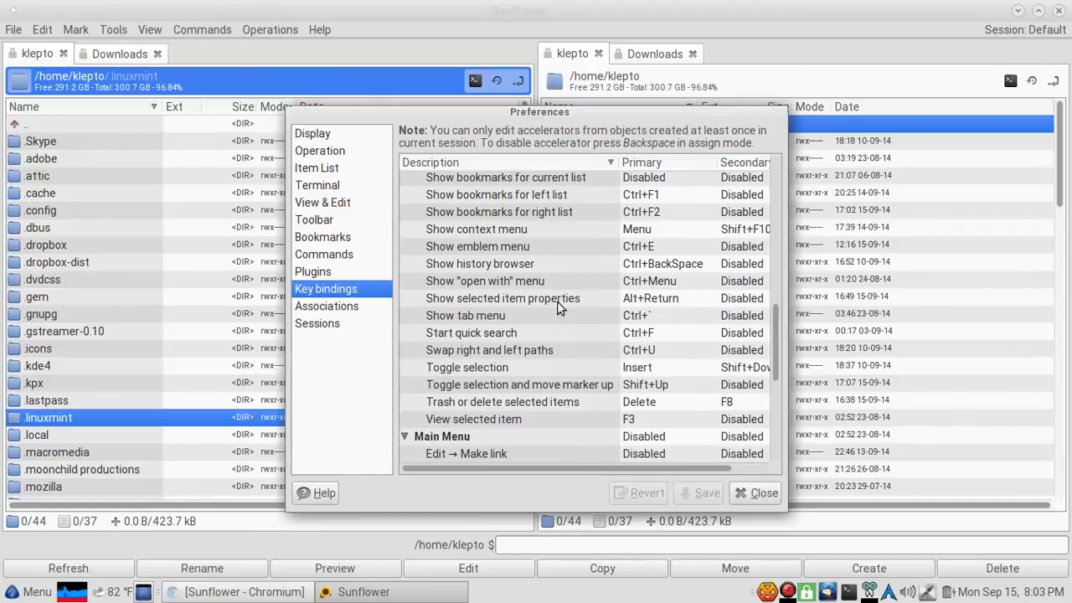
scroll(down, 3)
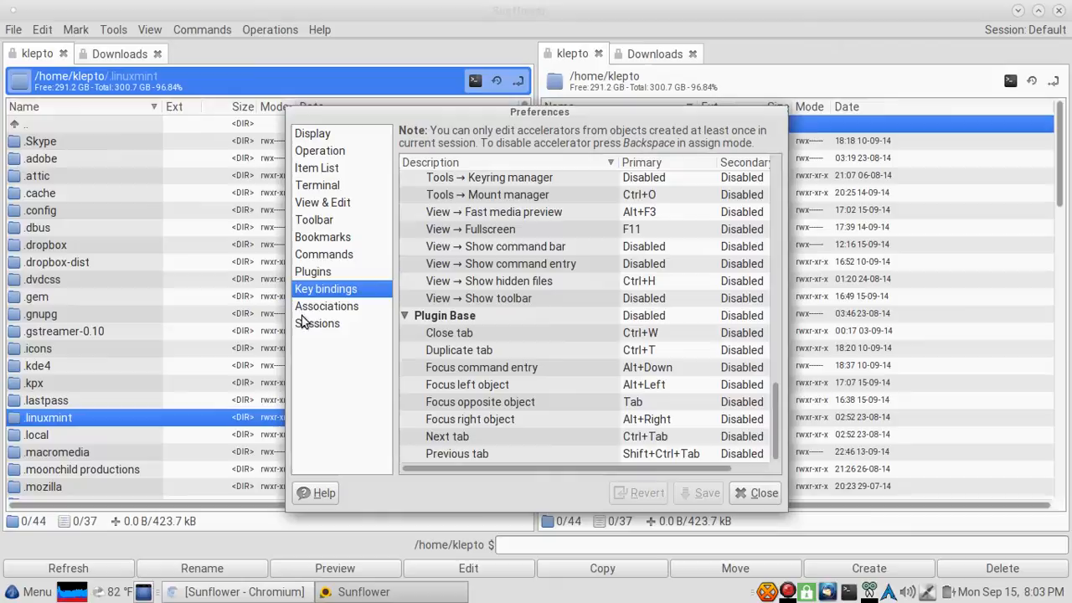
View the Associations and Sessions pages and close Preferences
click(325, 305)
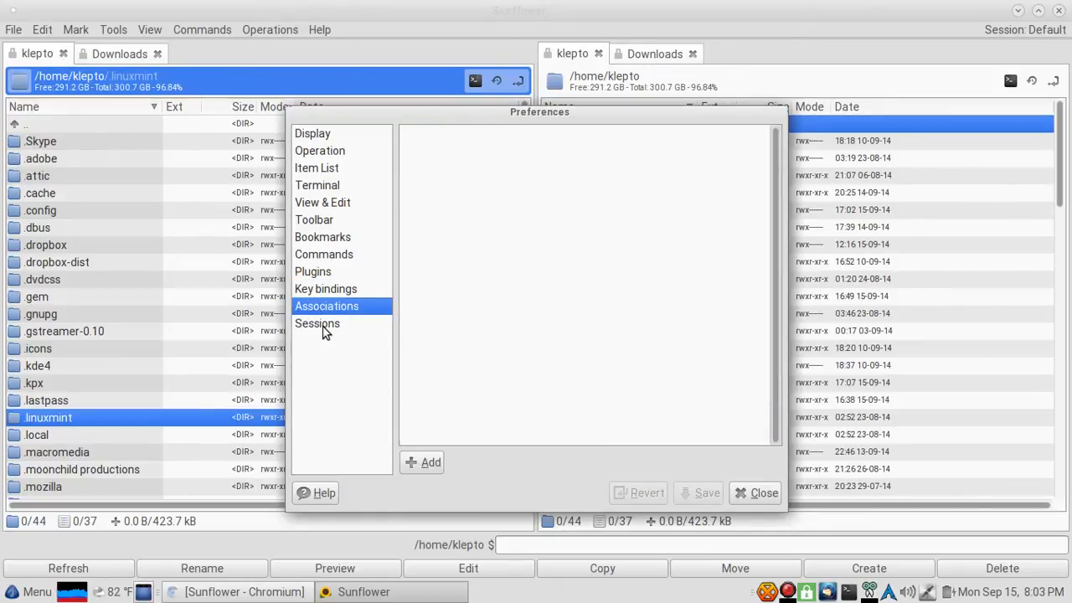
click(319, 323)
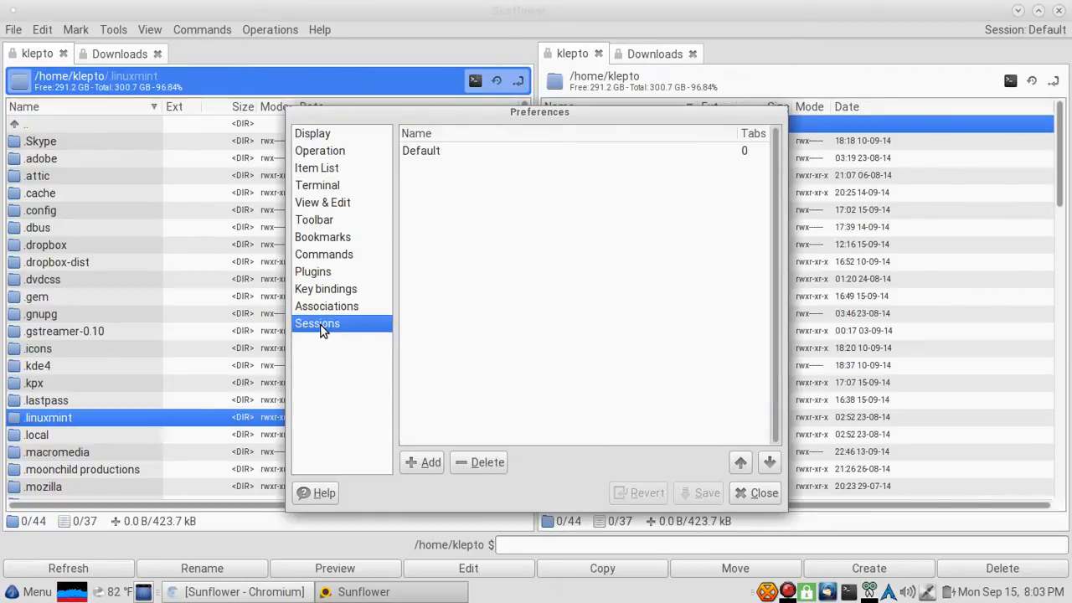
click(764, 492)
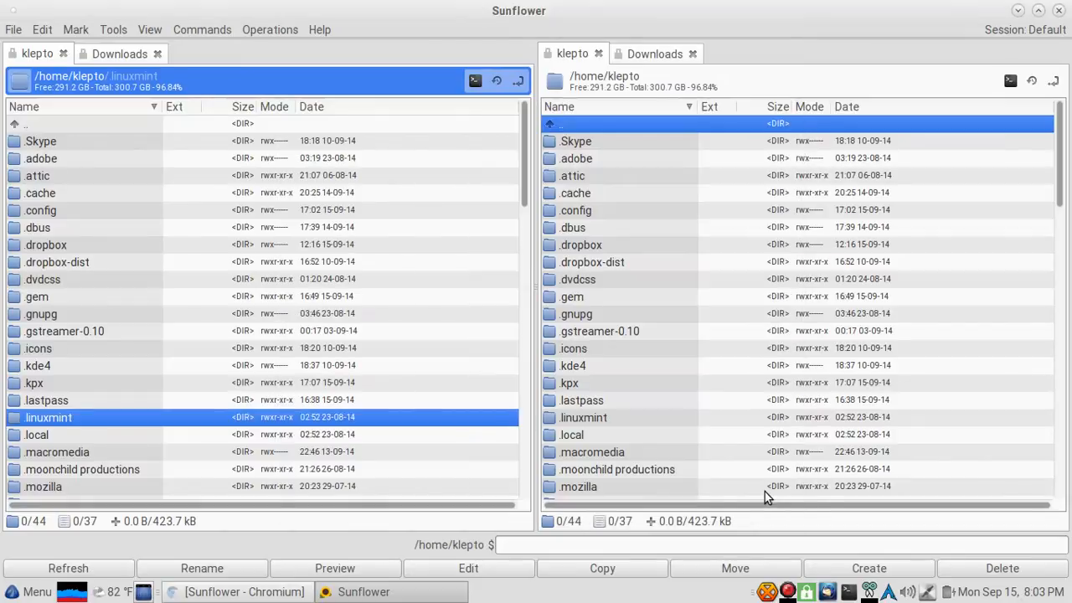
mouse_move(57, 91)
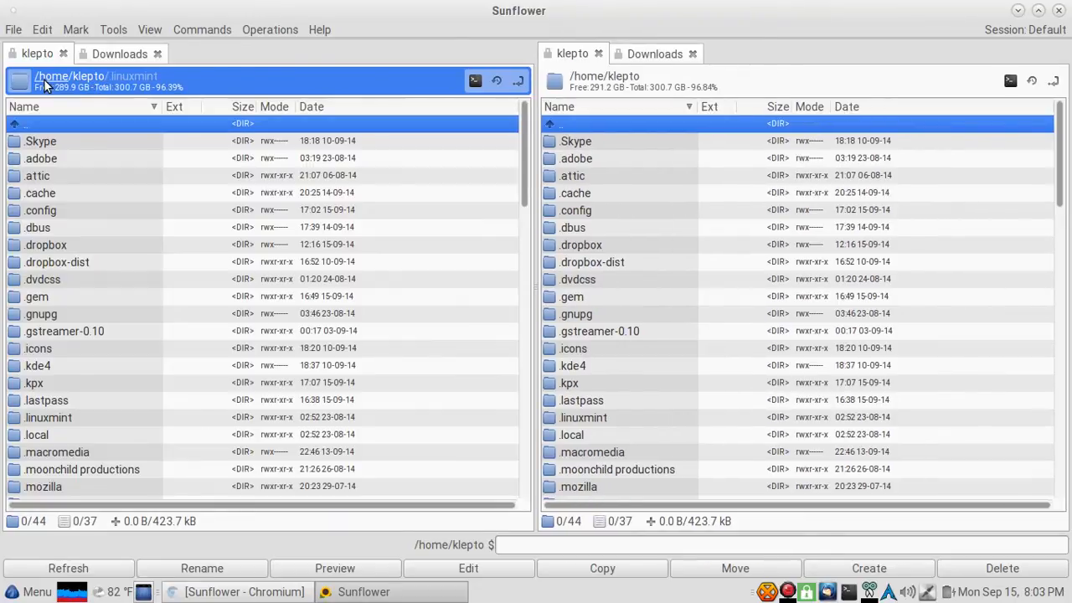
Select the dropbox folder and open a Terminal tab in the left panel
double_click(48, 417)
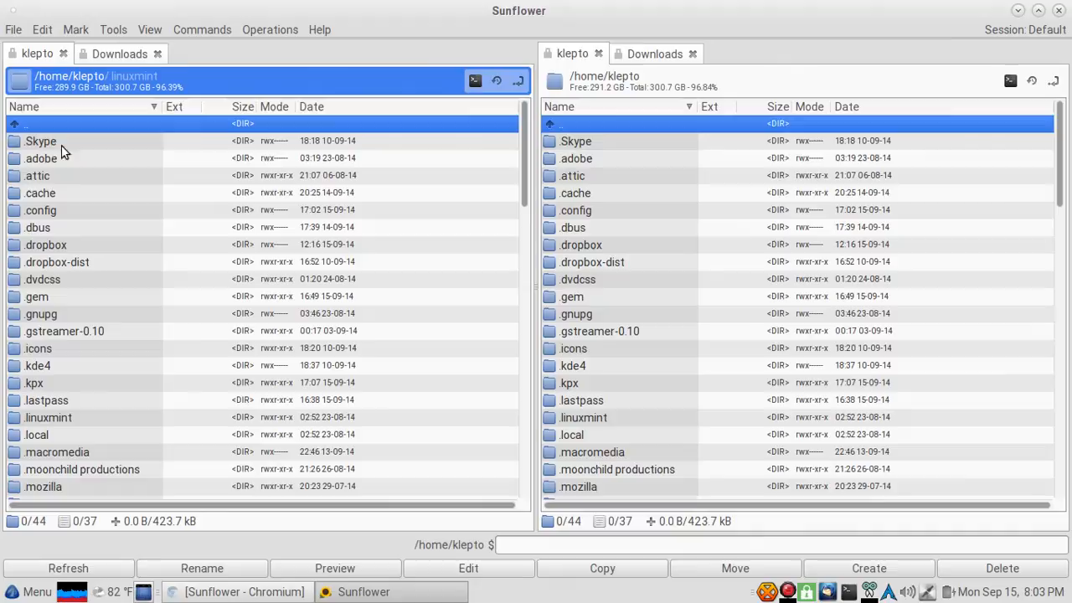
mouse_move(74, 294)
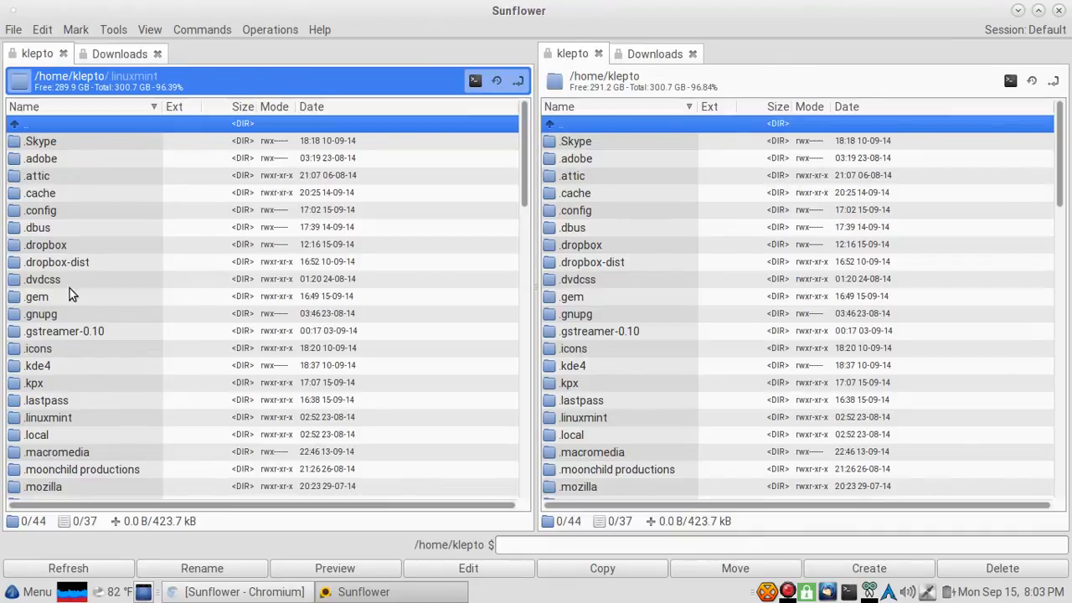
click(47, 245)
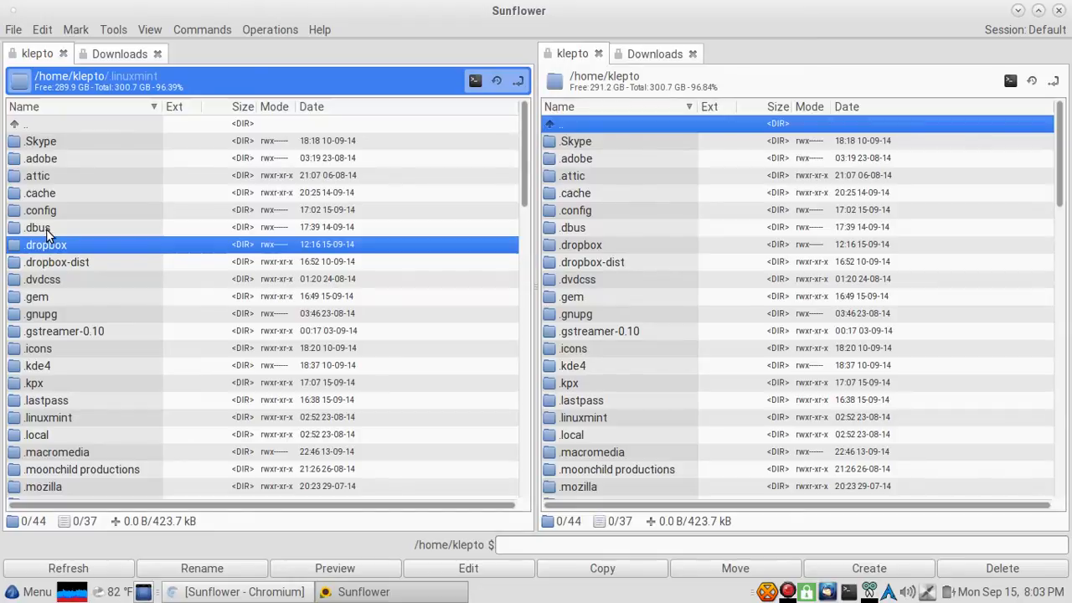
mouse_move(64, 90)
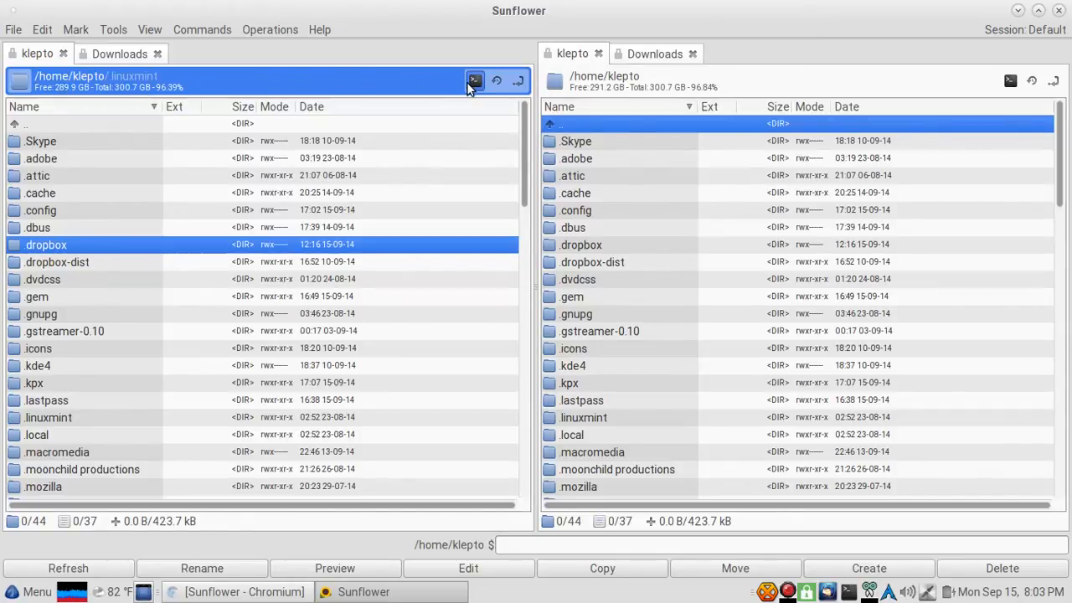
click(476, 80)
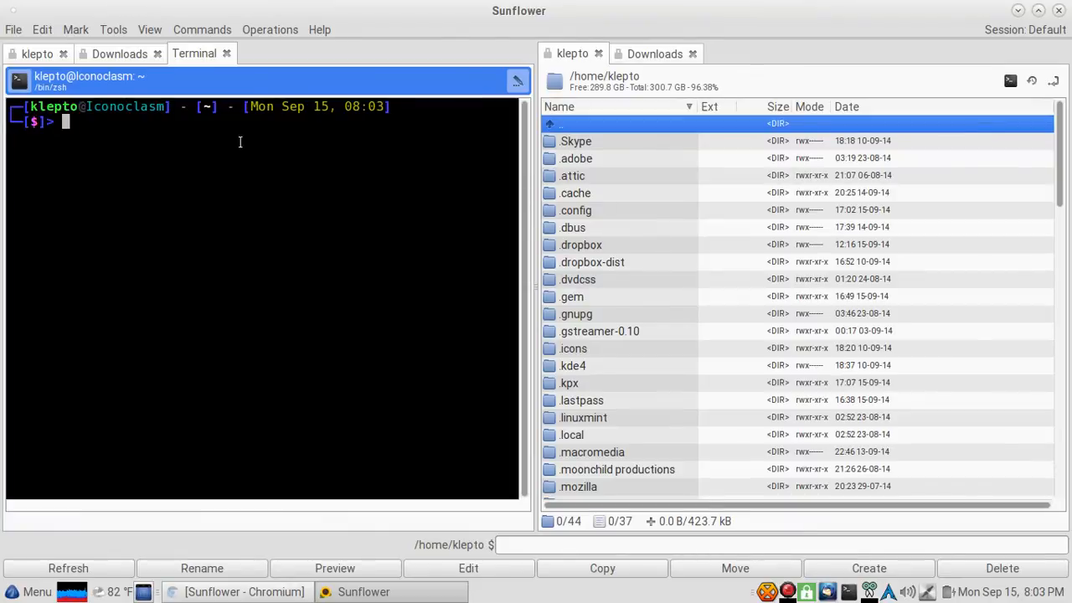
mouse_move(273, 236)
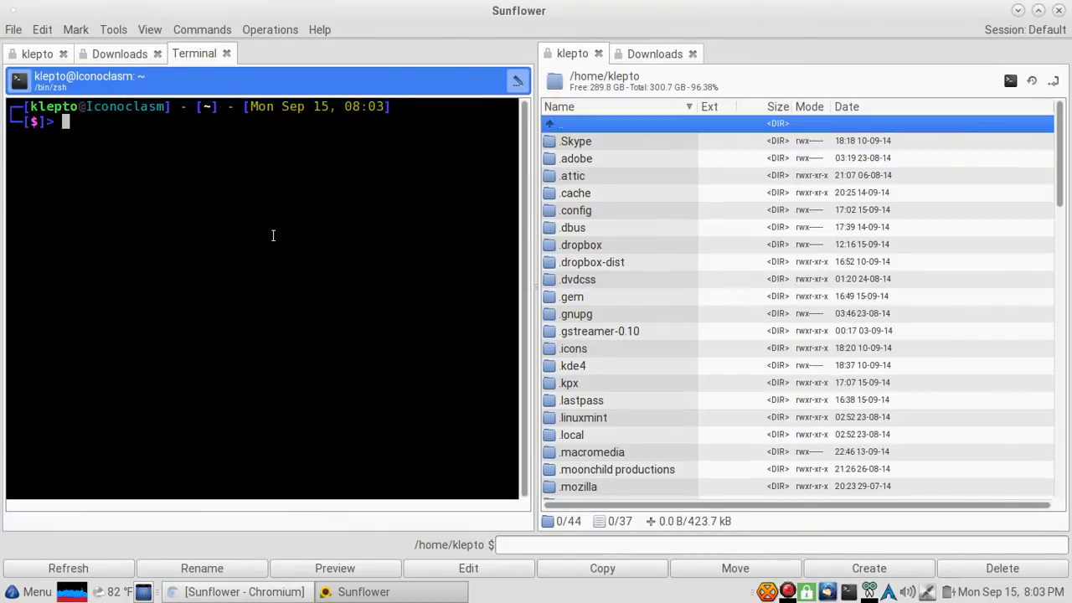
mouse_move(311, 273)
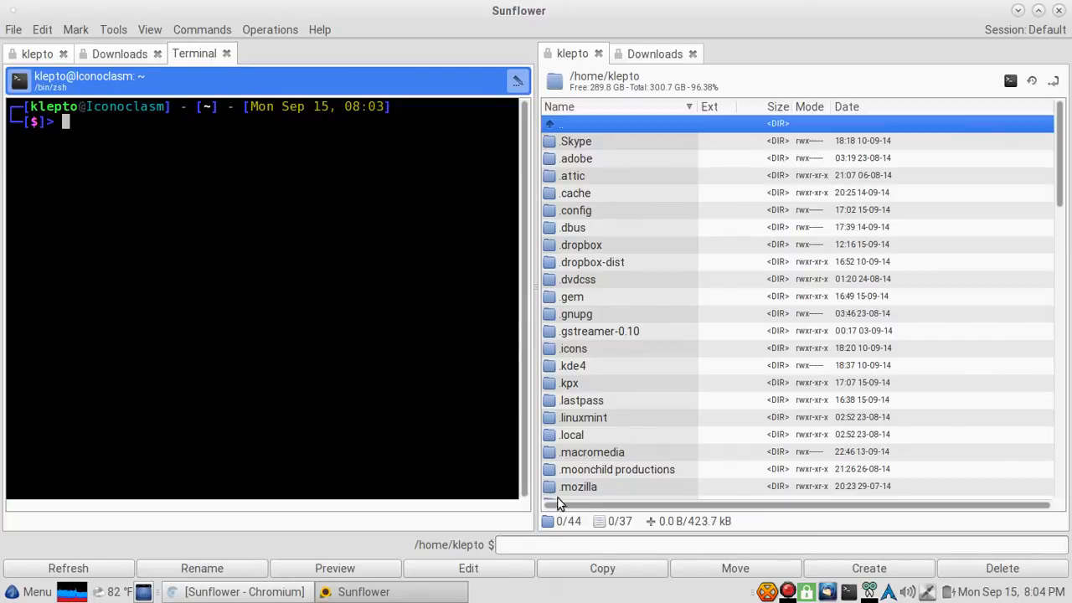
mouse_move(781, 502)
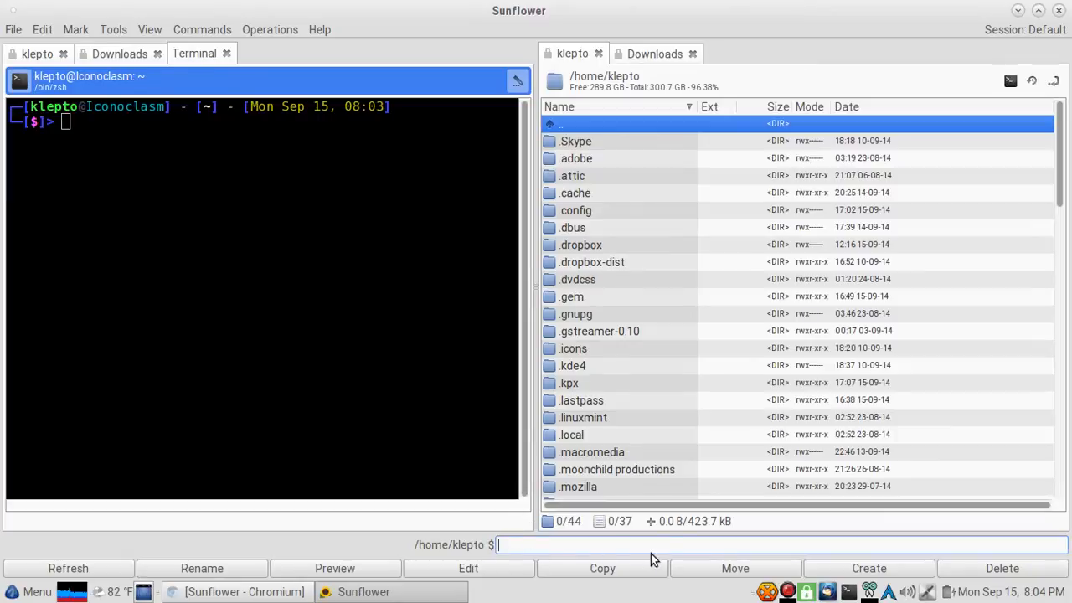
Run 'ls -l' on the home folder from the command entry, then close the listing's terminal tab
text(ls)
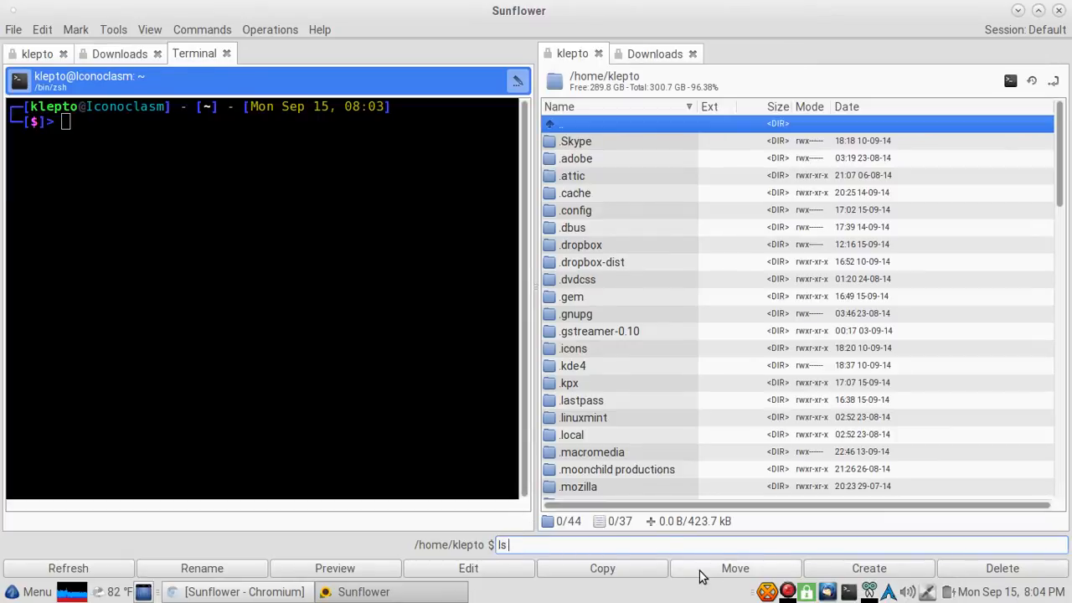
text(-l)
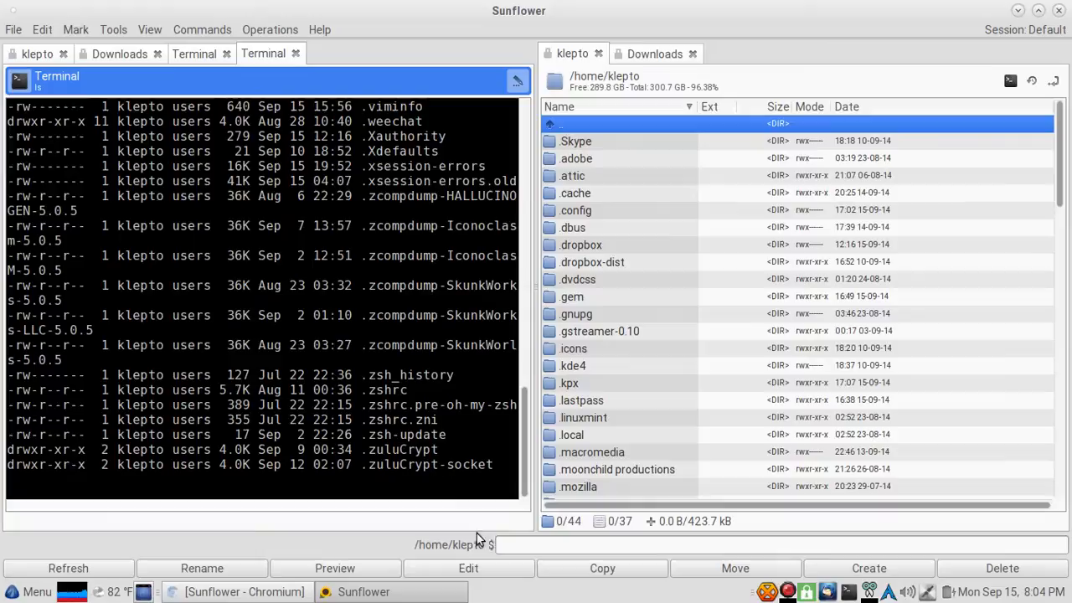
text(cp)
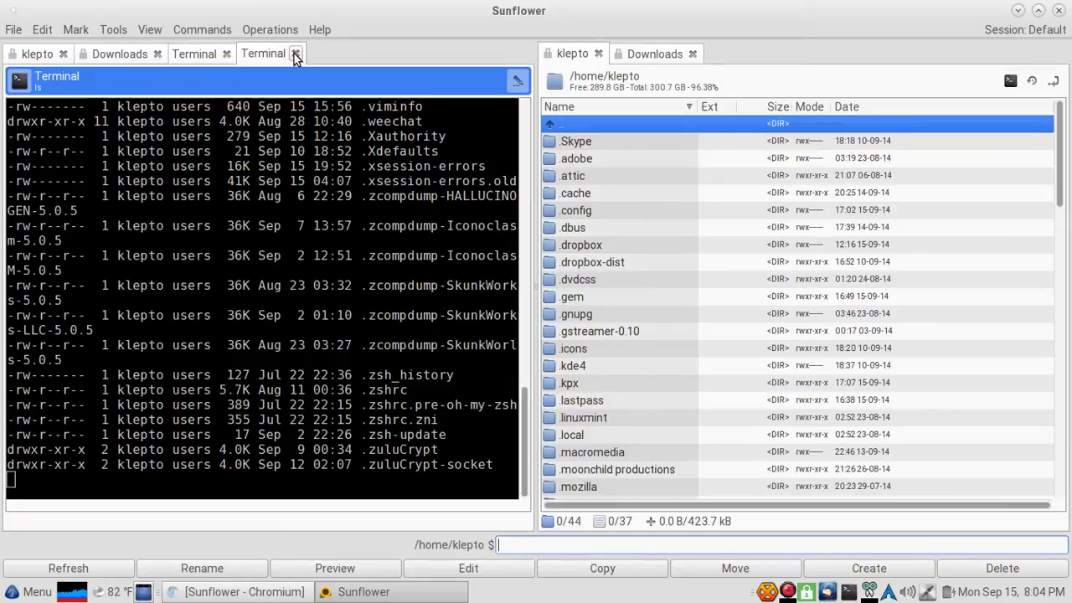
click(295, 52)
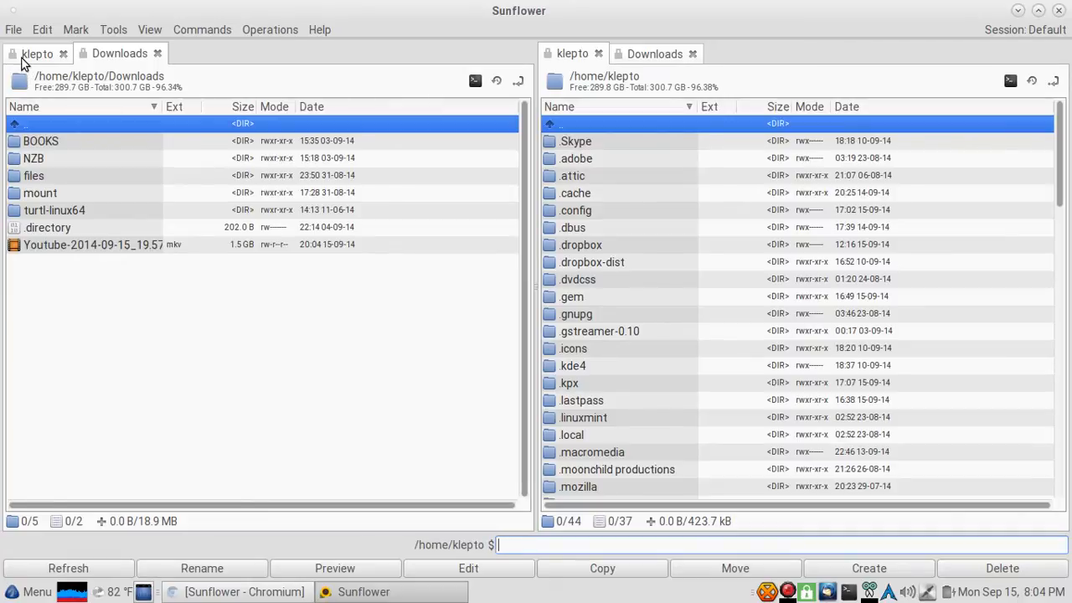
Unlock the klepto tab from its right-click tab options menu
right_click(37, 52)
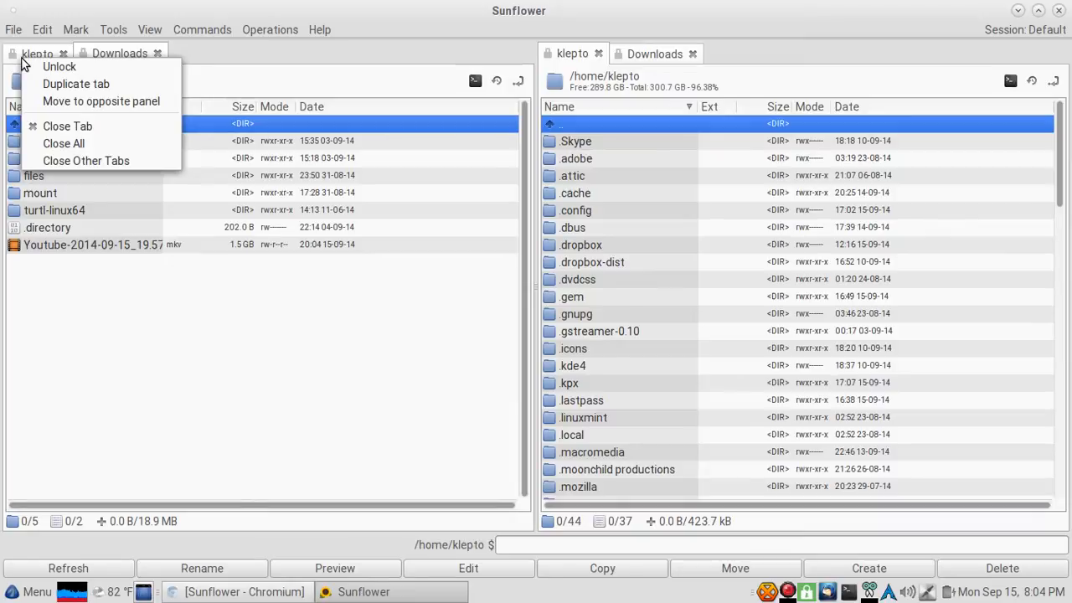
click(119, 52)
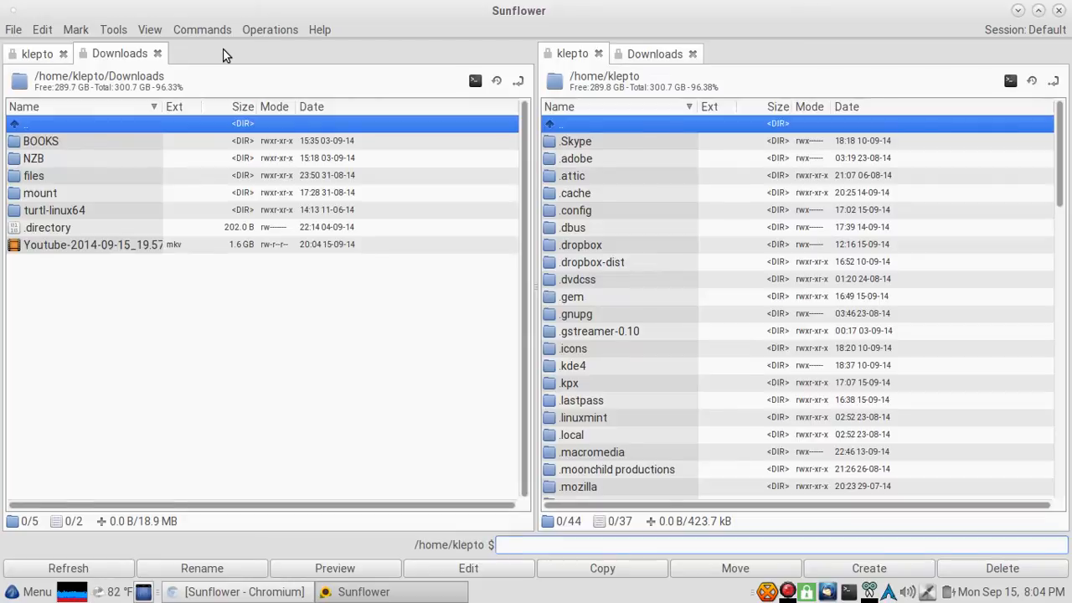
mouse_move(90, 305)
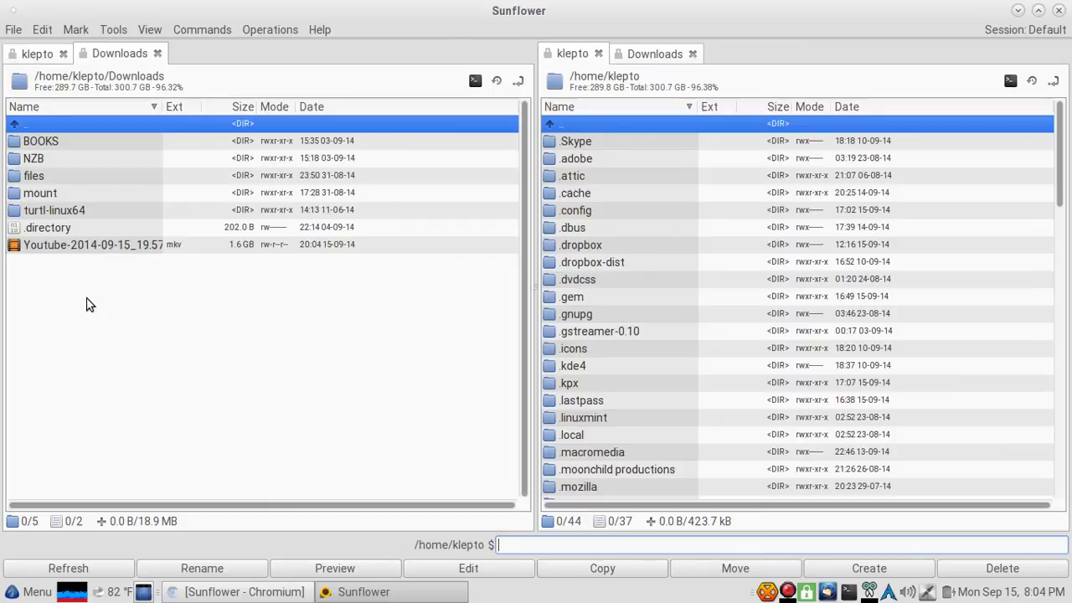
mouse_move(142, 23)
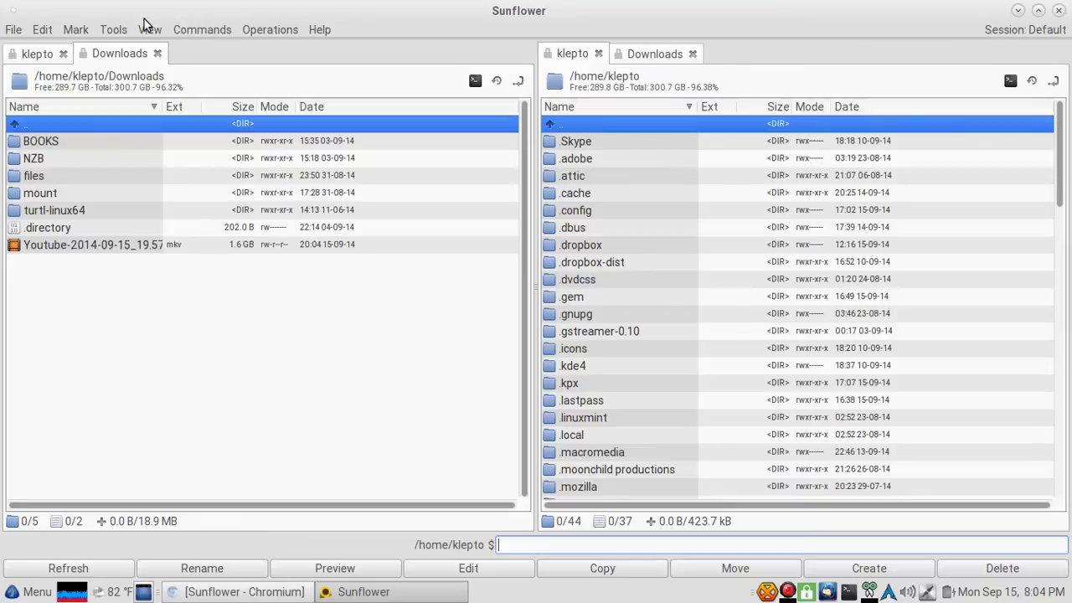
click(114, 31)
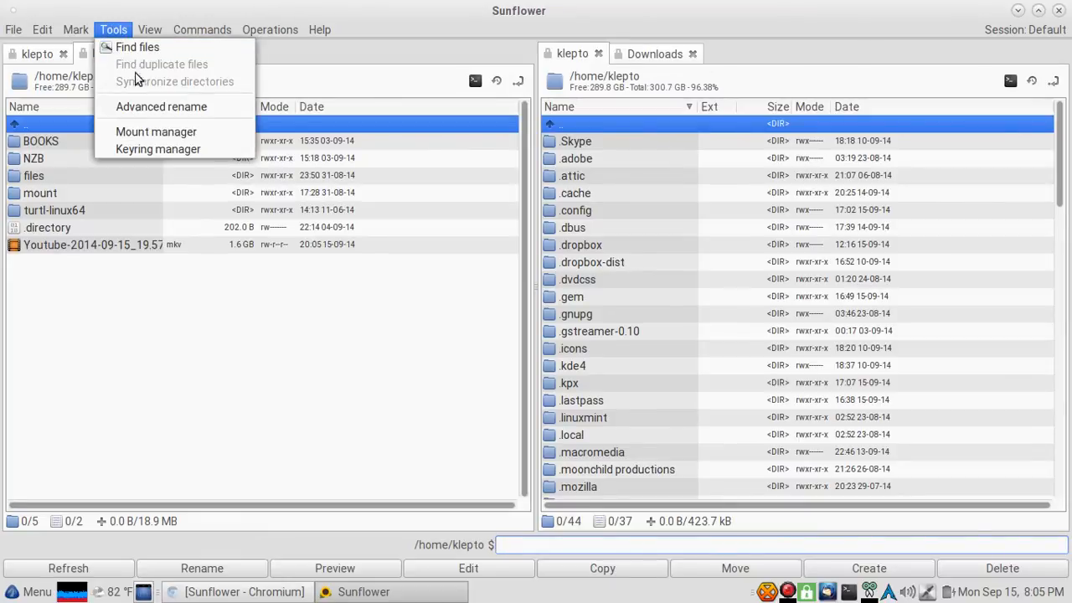
mouse_move(155, 131)
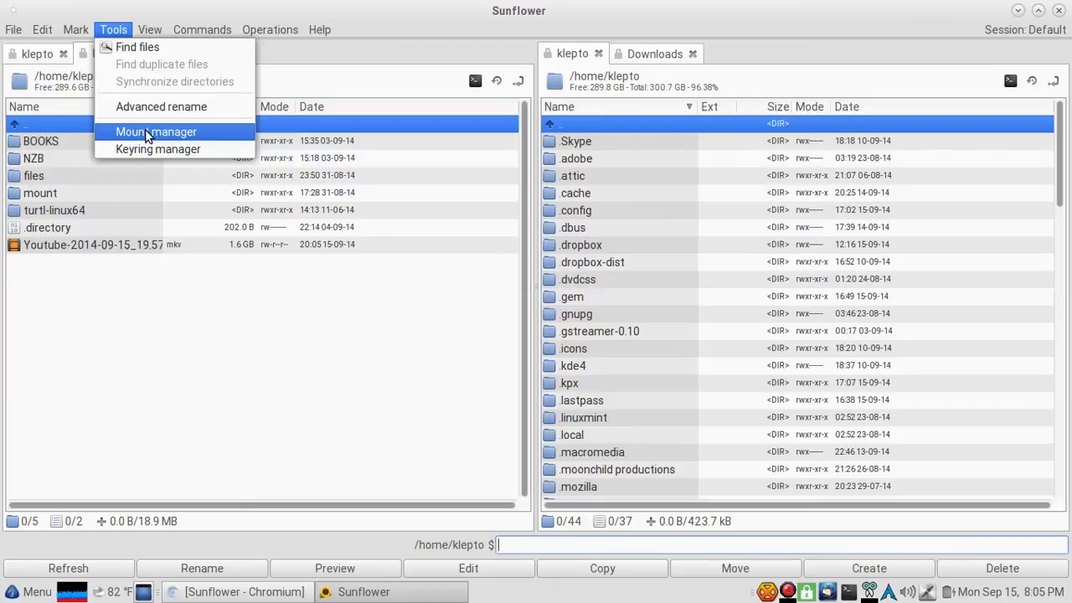
mouse_move(158, 149)
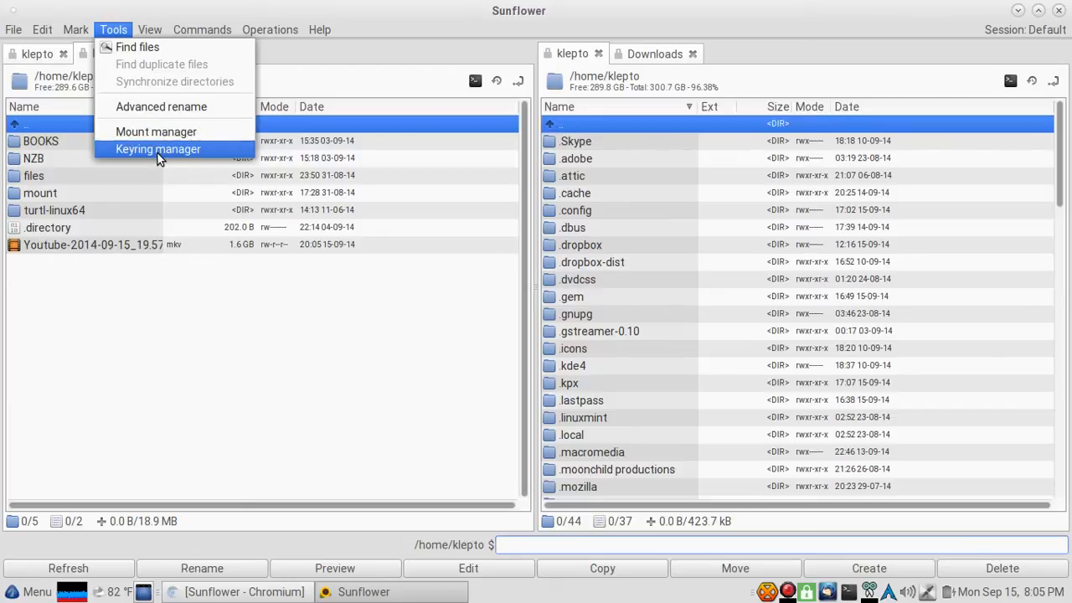
click(149, 30)
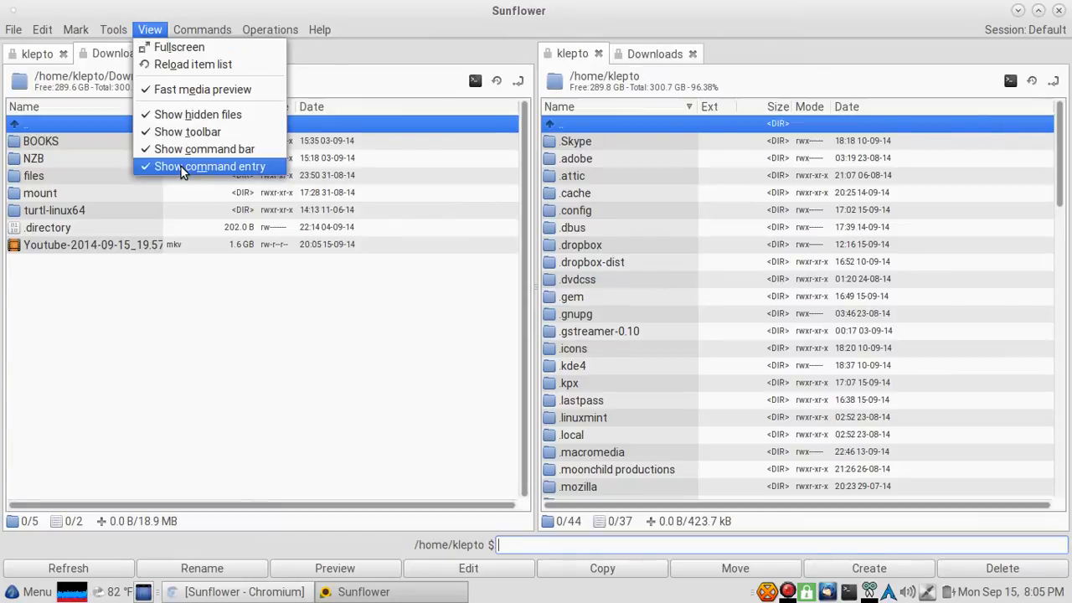
click(75, 30)
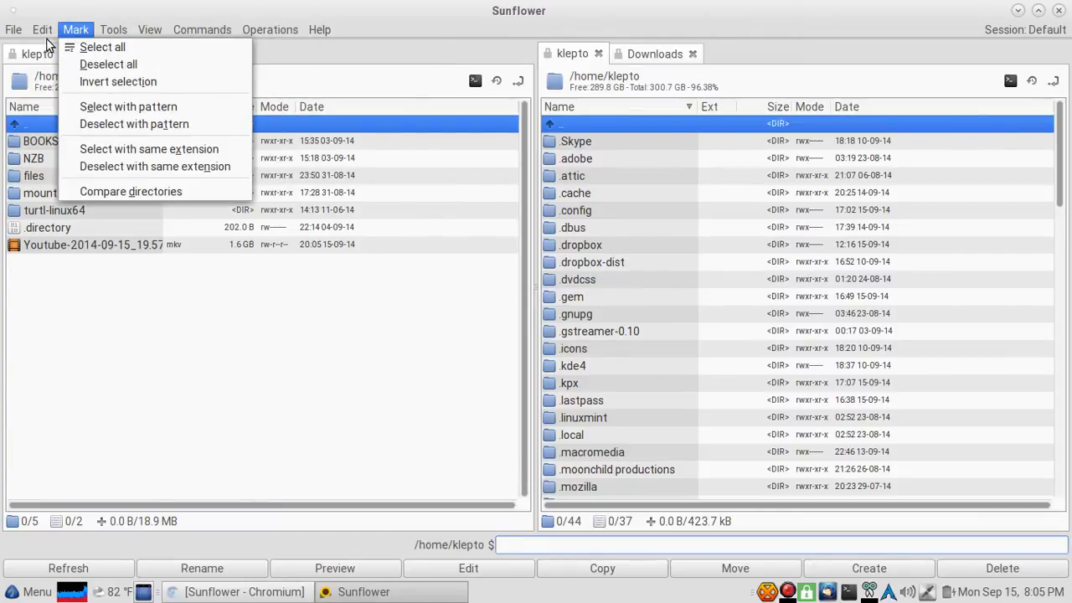
click(42, 30)
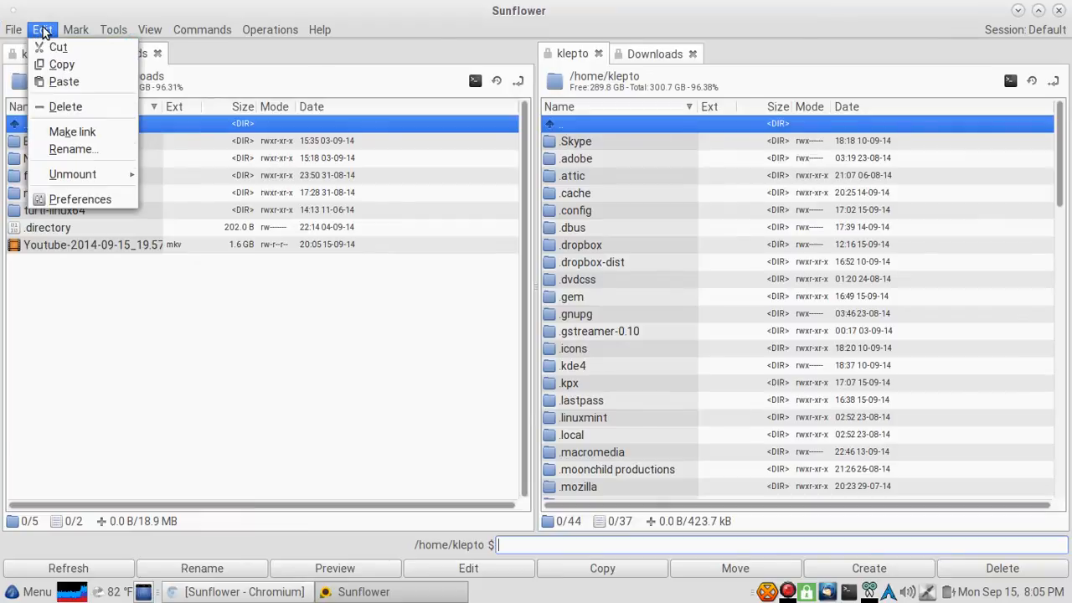
click(77, 333)
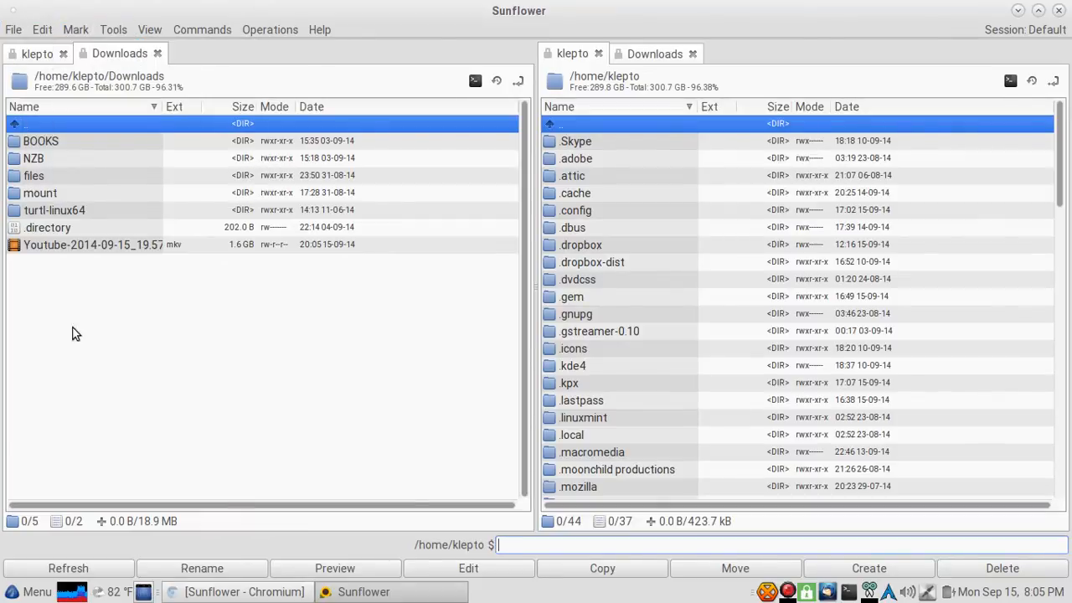
right_click(93, 245)
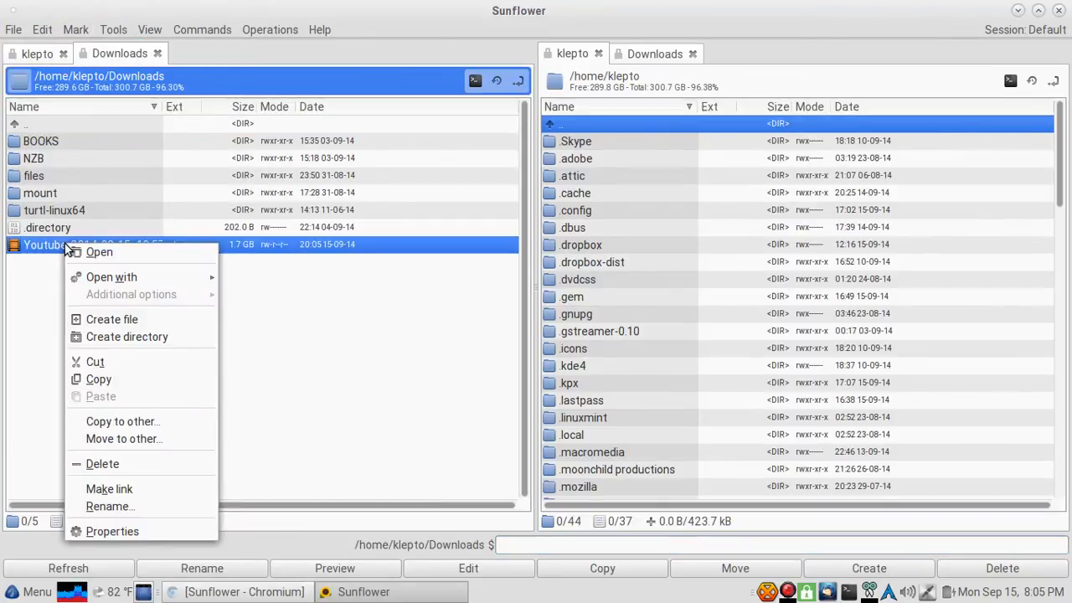
click(111, 276)
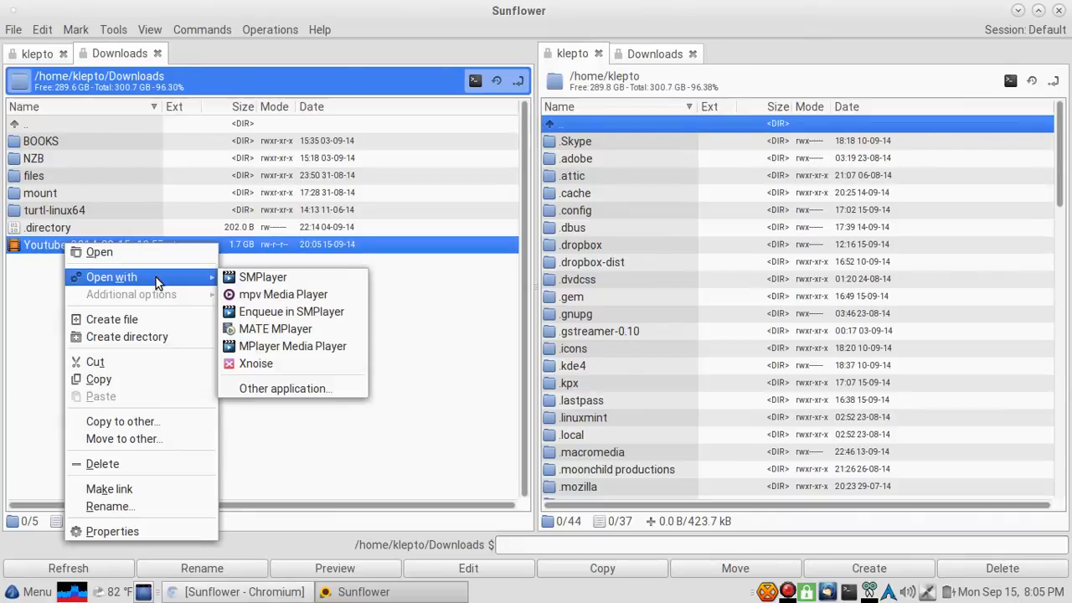
mouse_move(141, 416)
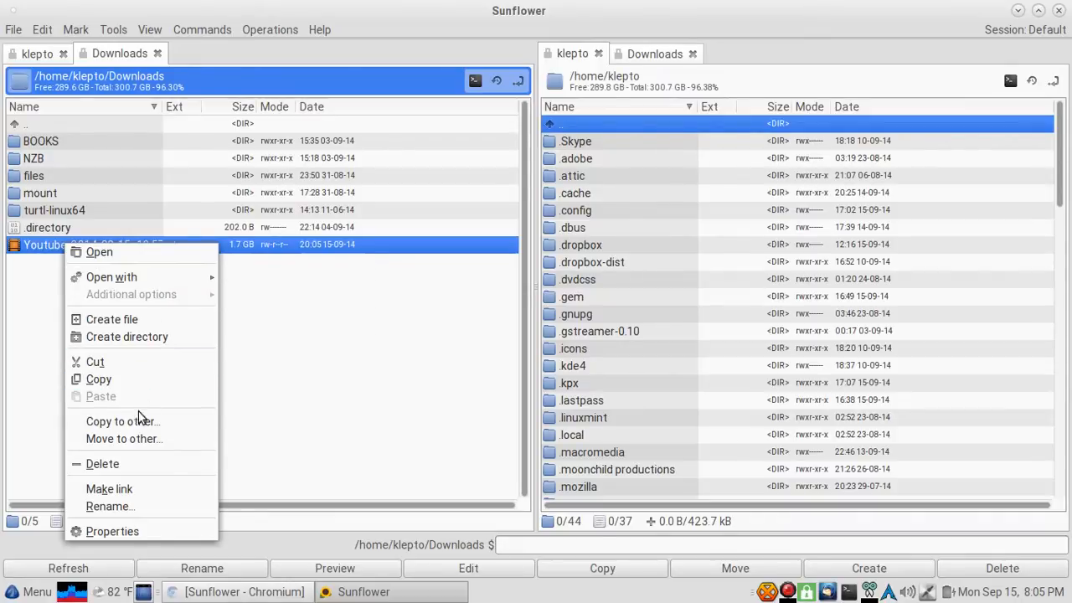
mouse_move(122, 422)
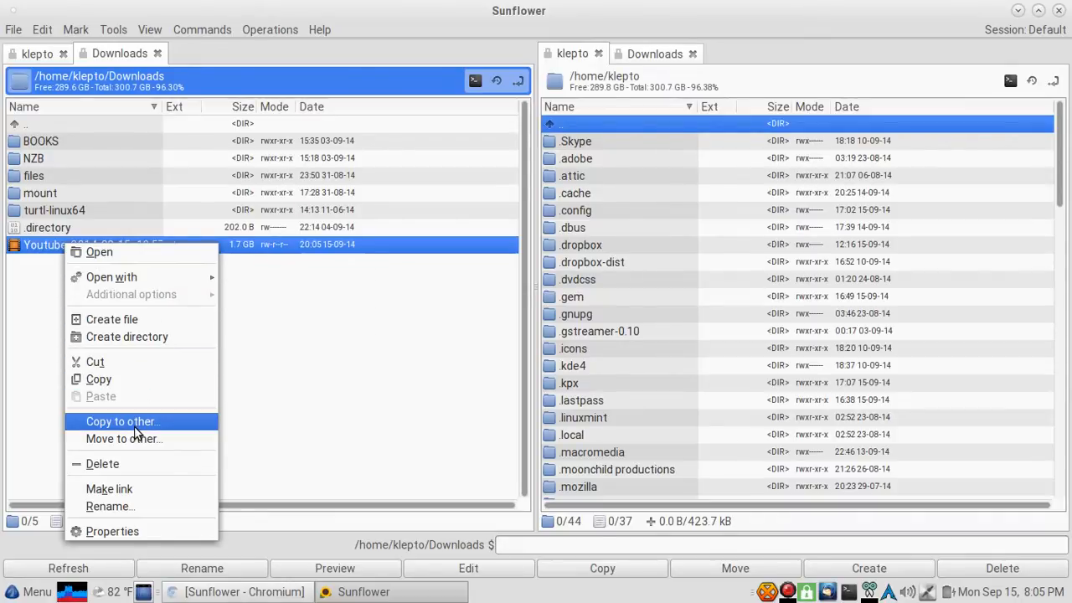
click(110, 531)
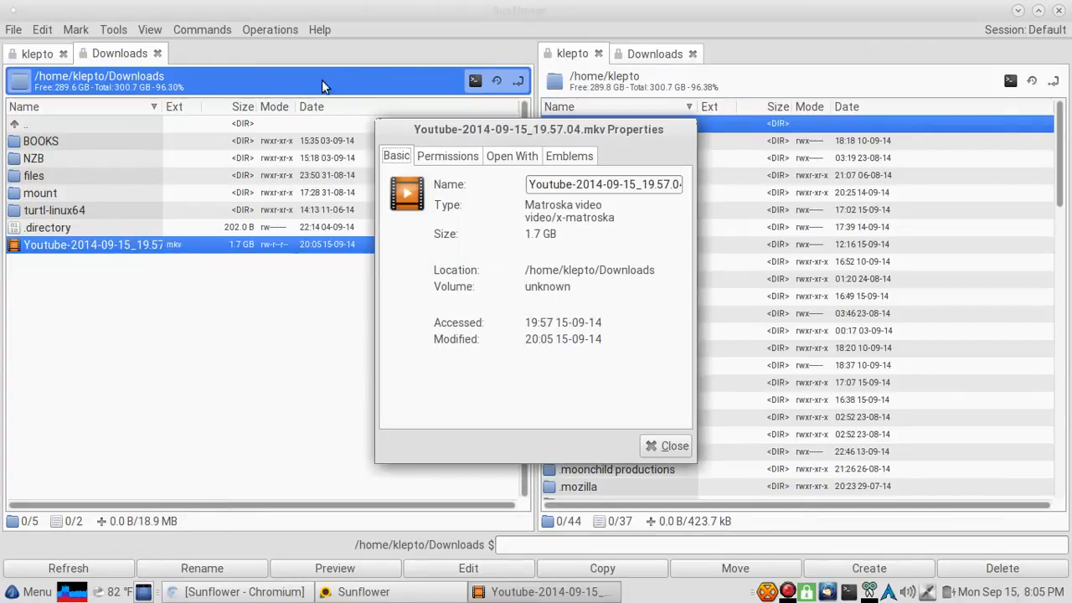
click(447, 156)
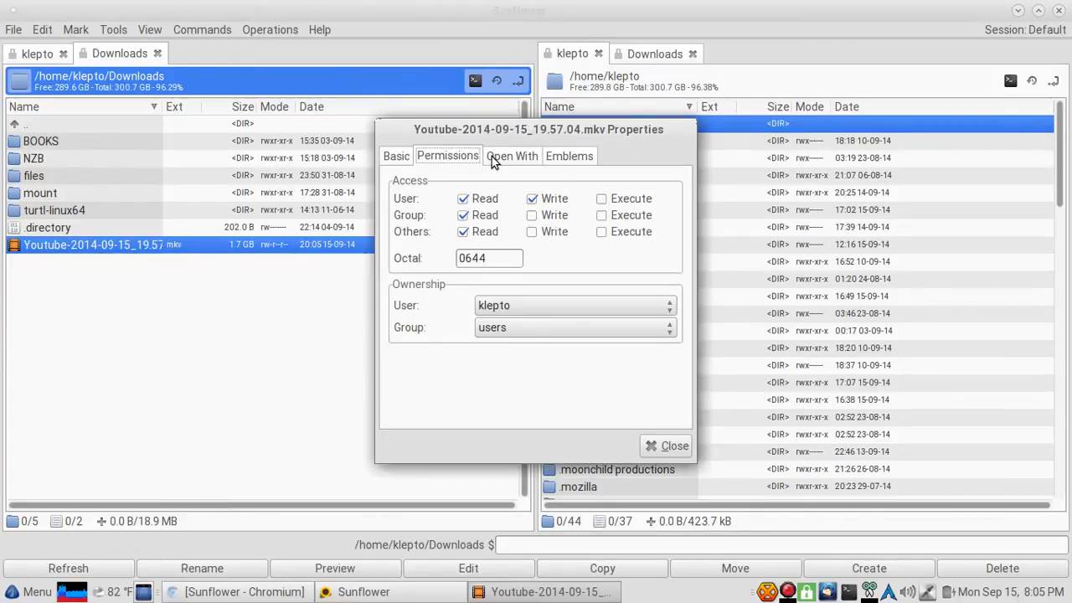
click(569, 156)
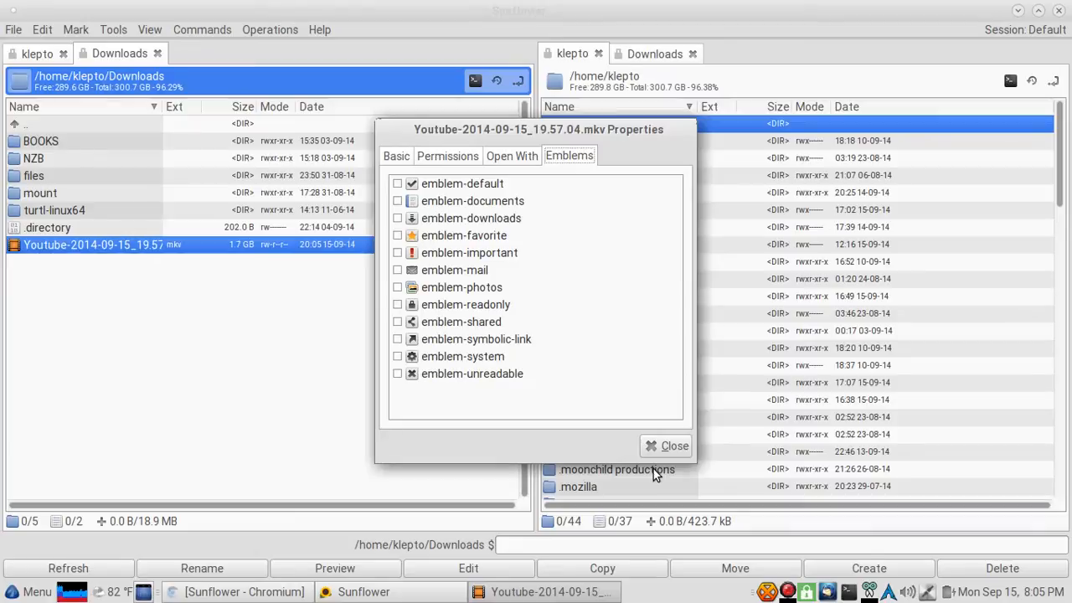
click(666, 445)
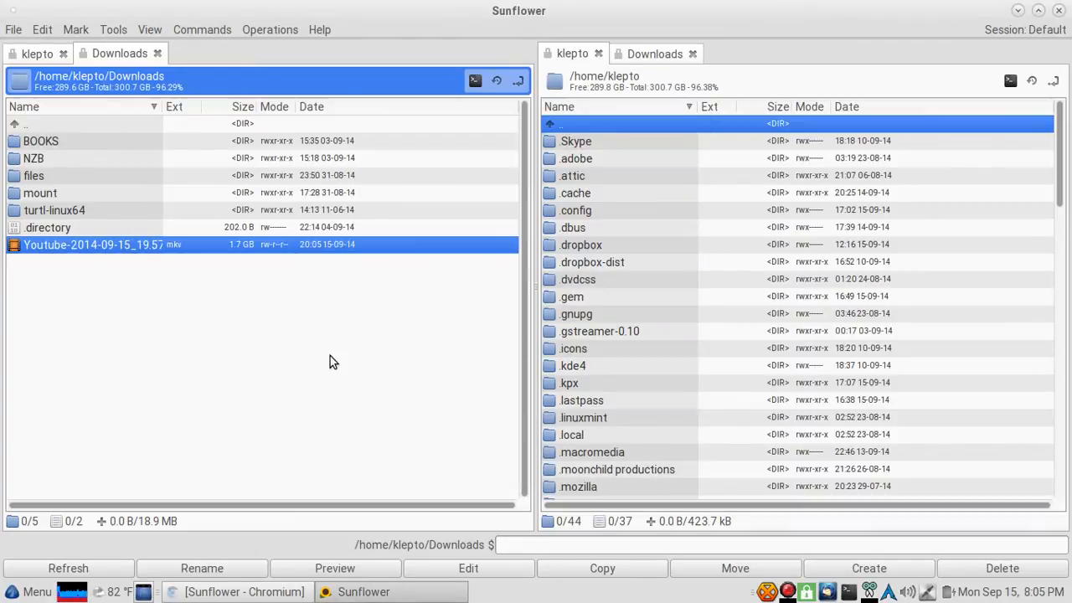
mouse_move(338, 350)
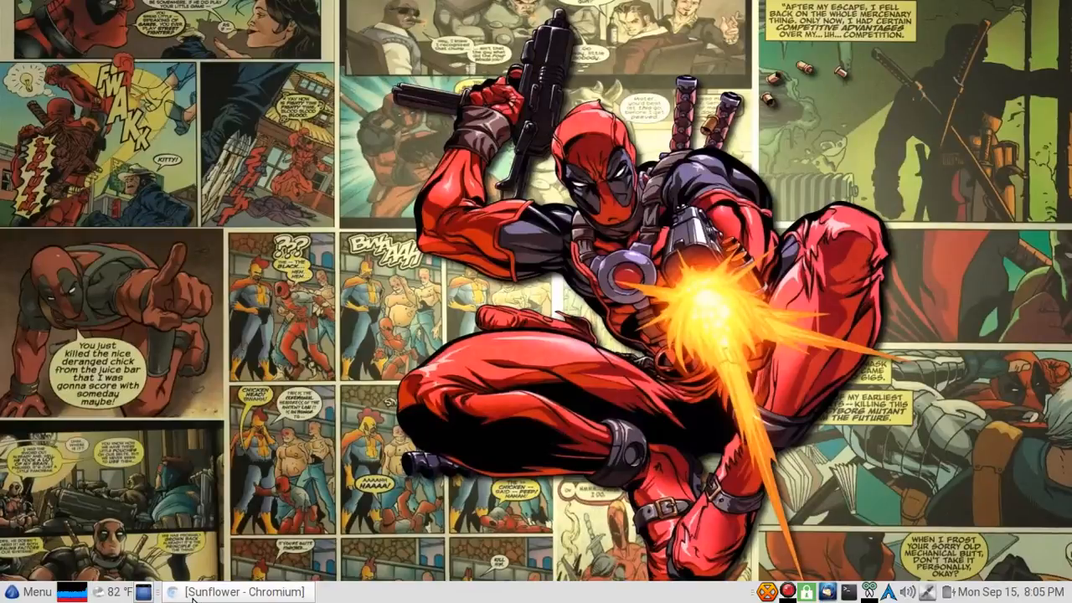
Bring the sunflower-fm.org features page to the front and add a new blank Chromium tab beside it
click(243, 602)
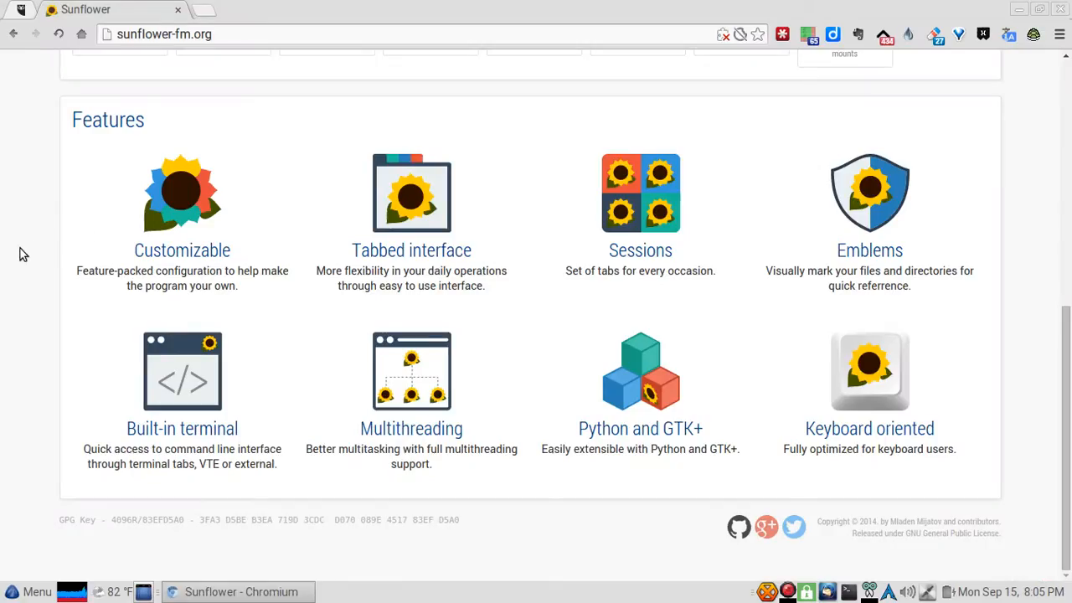
mouse_move(155, 151)
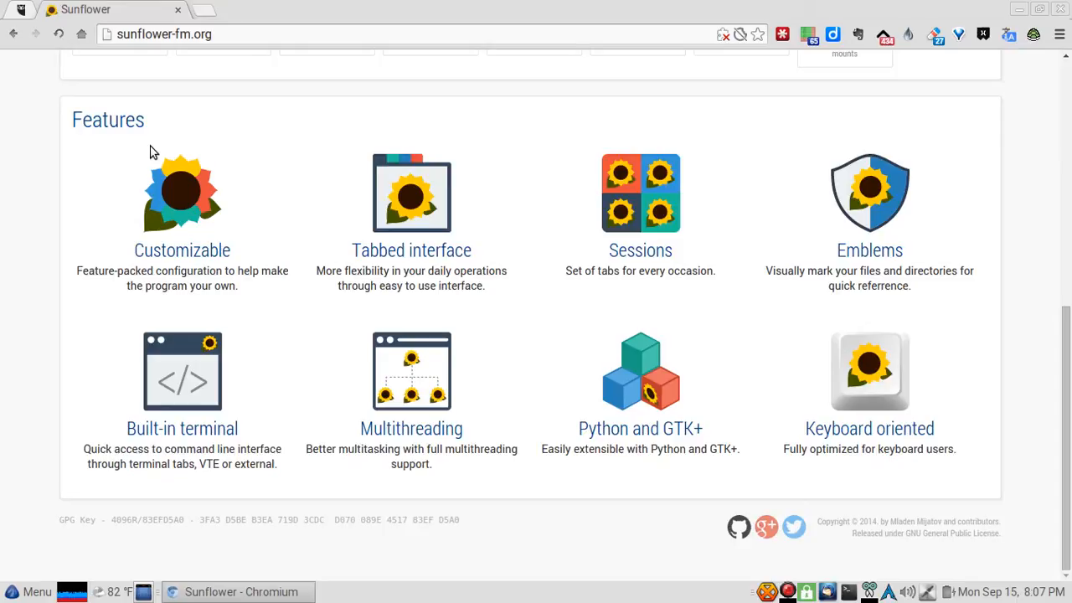
mouse_move(201, 13)
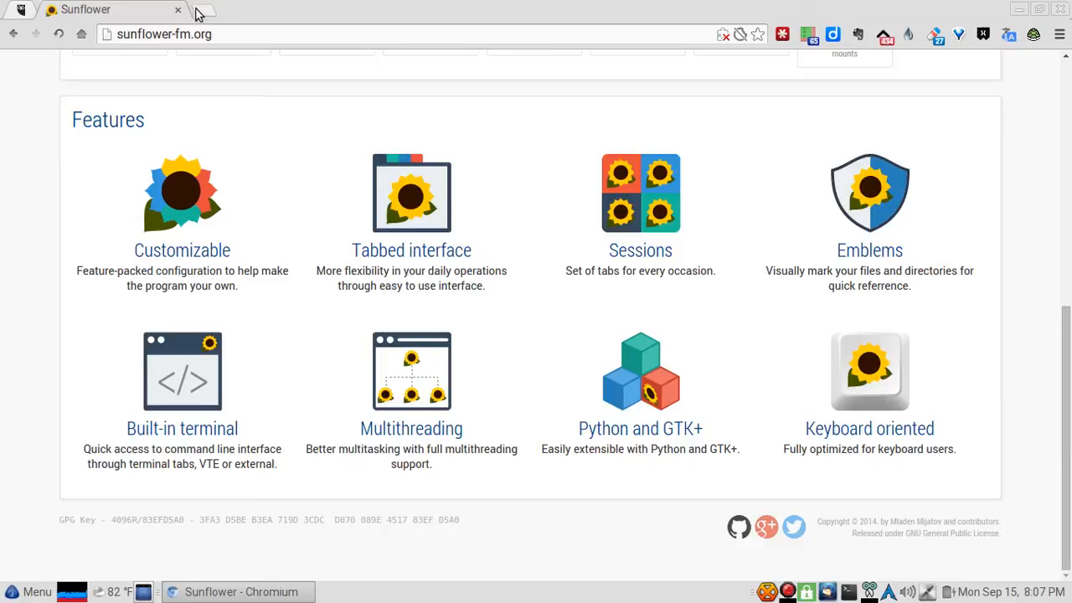
click(201, 10)
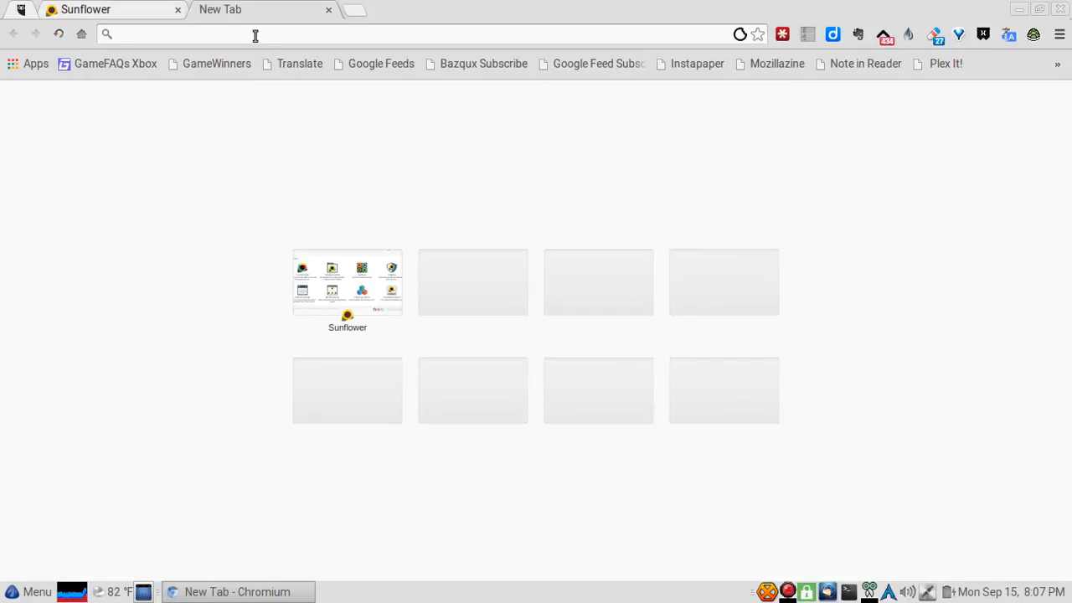